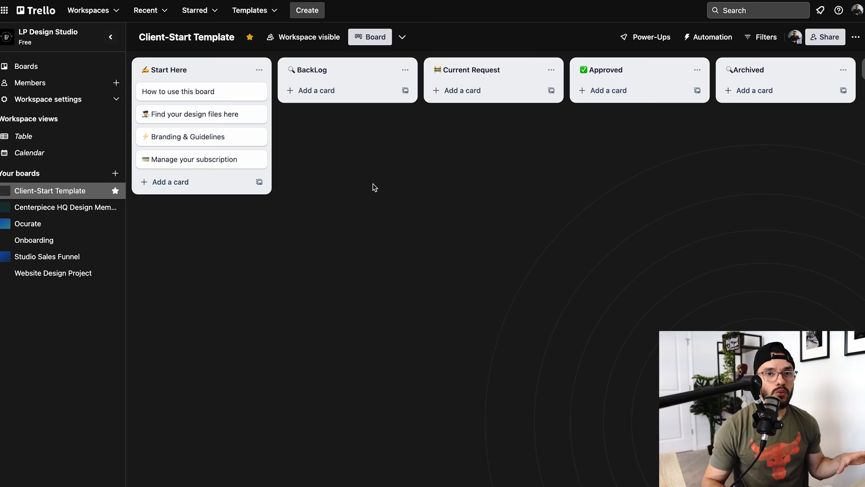
mouse_move(370, 162)
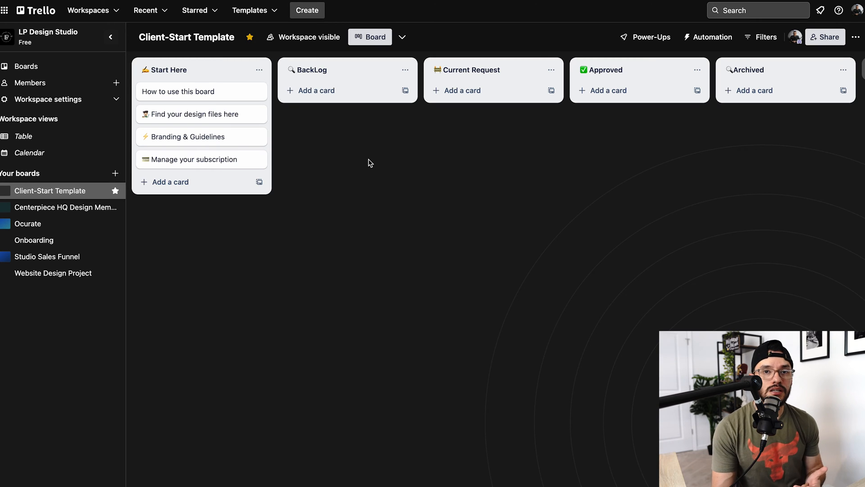
mouse_move(76, 247)
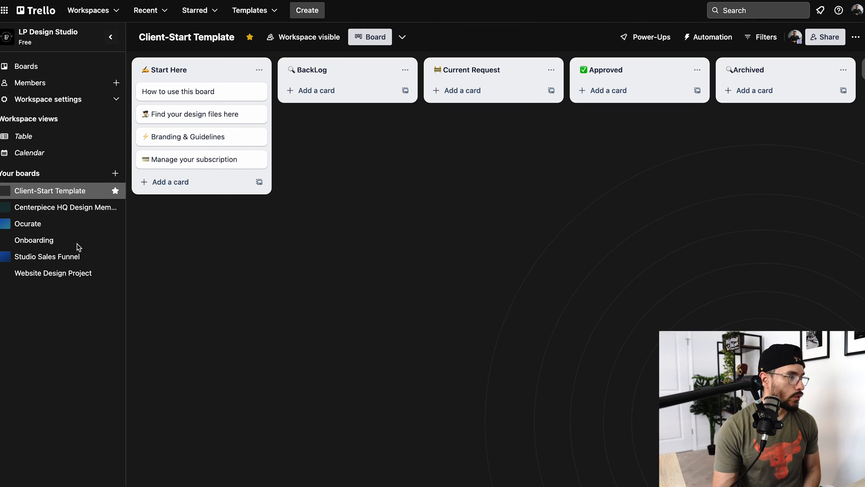
mouse_move(229, 224)
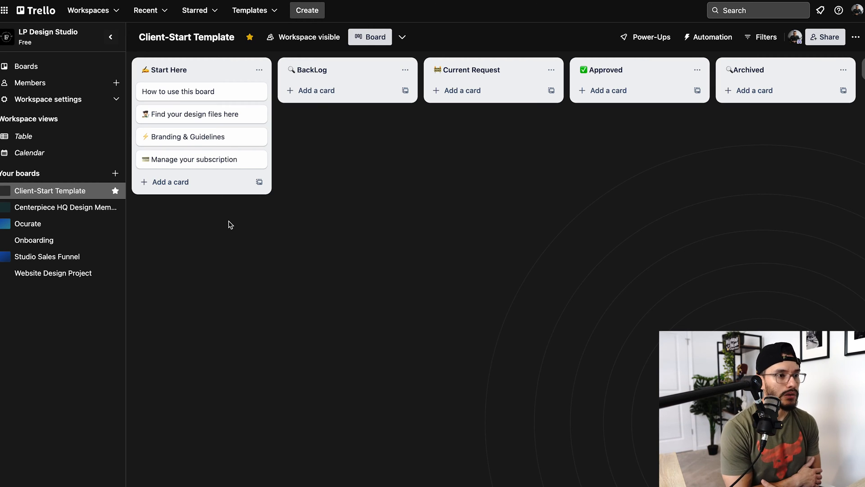
mouse_move(243, 148)
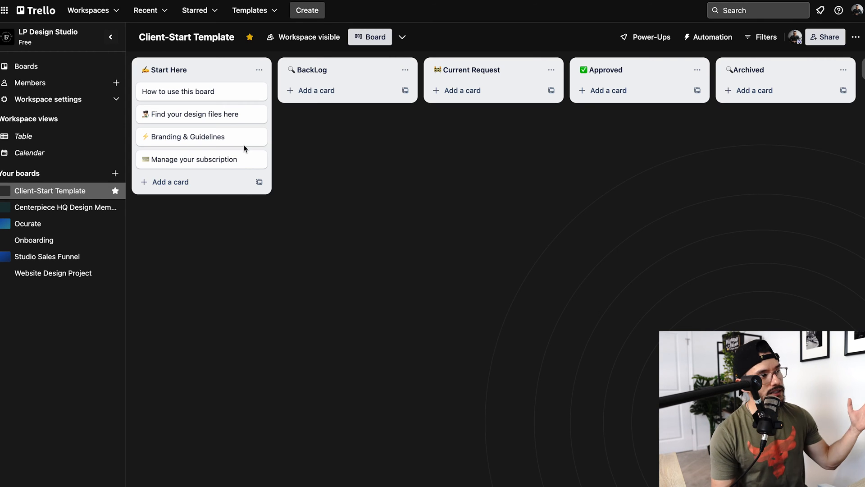
mouse_move(244, 126)
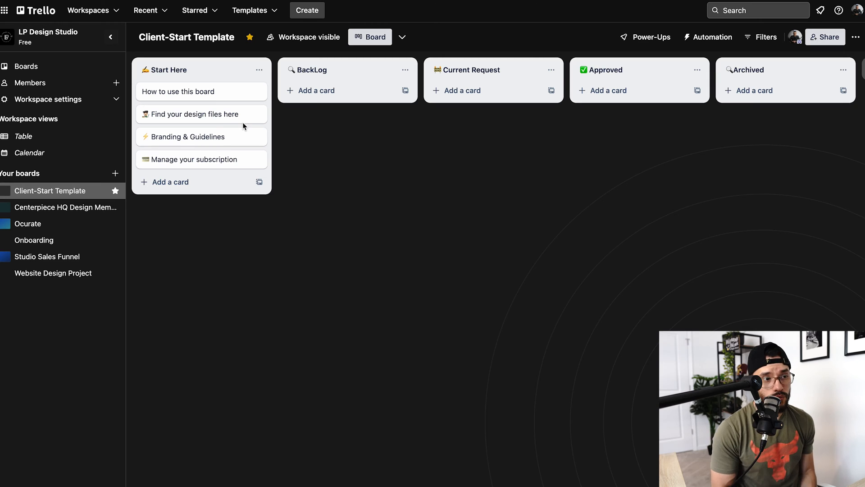
mouse_move(394, 204)
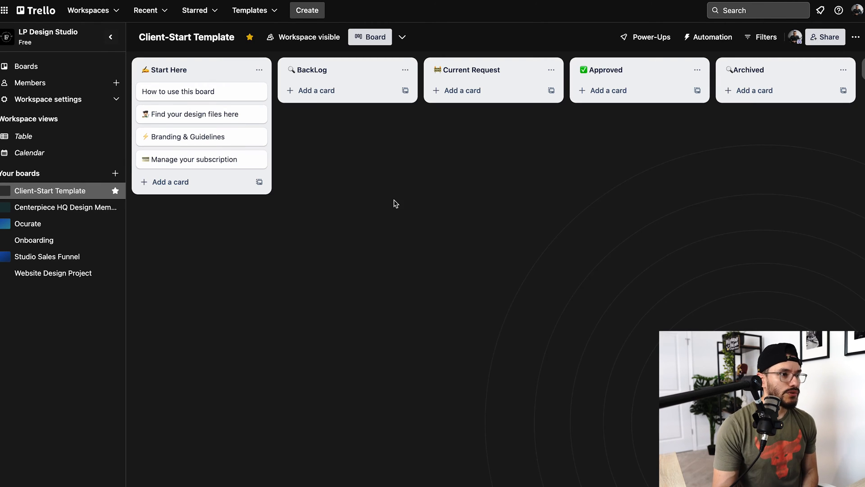
mouse_move(243, 117)
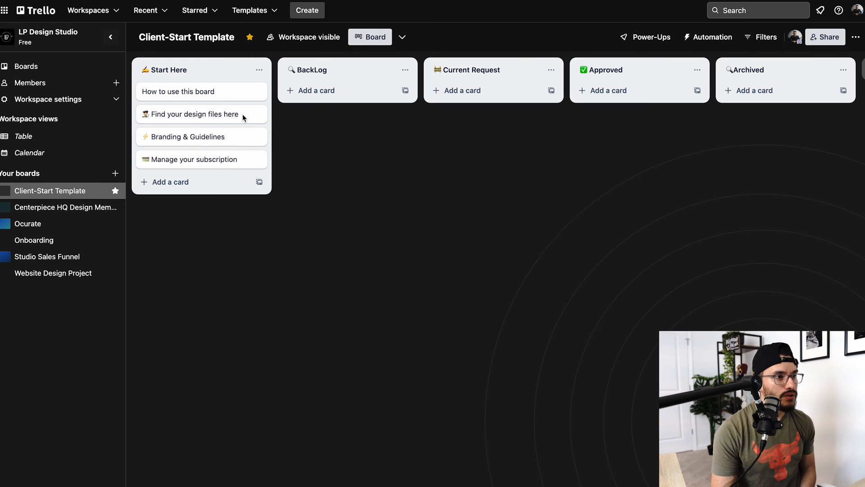
mouse_move(425, 173)
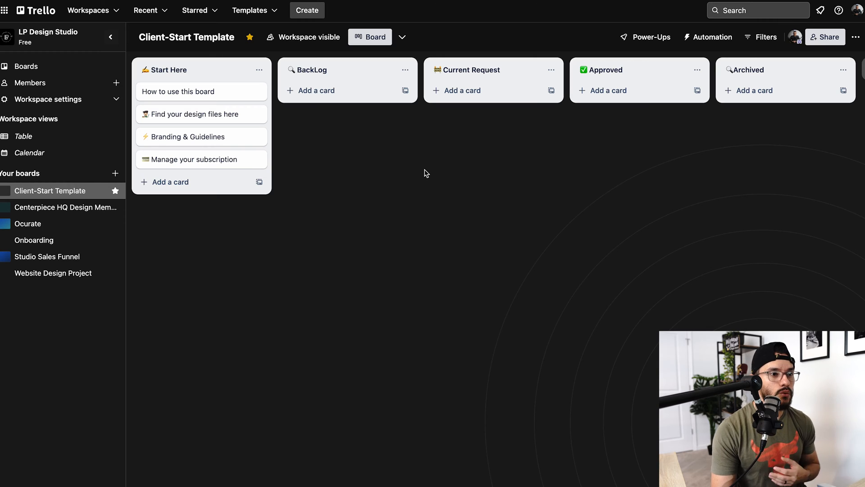
mouse_move(357, 172)
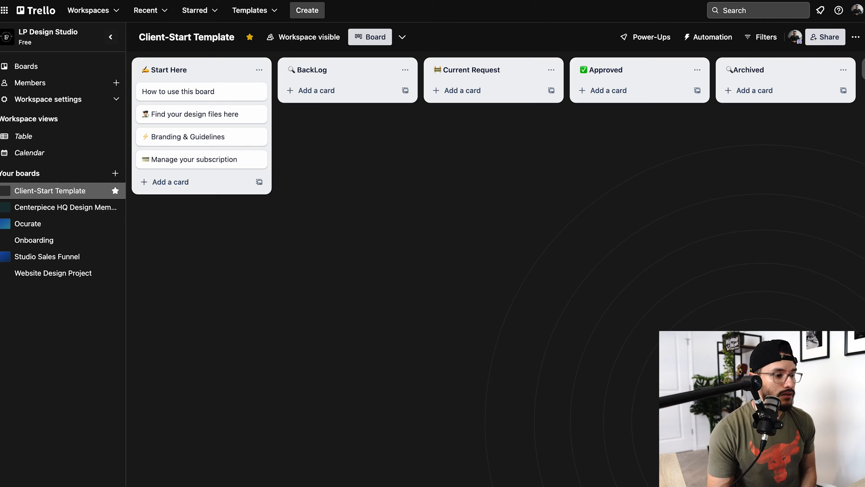
mouse_move(304, 126)
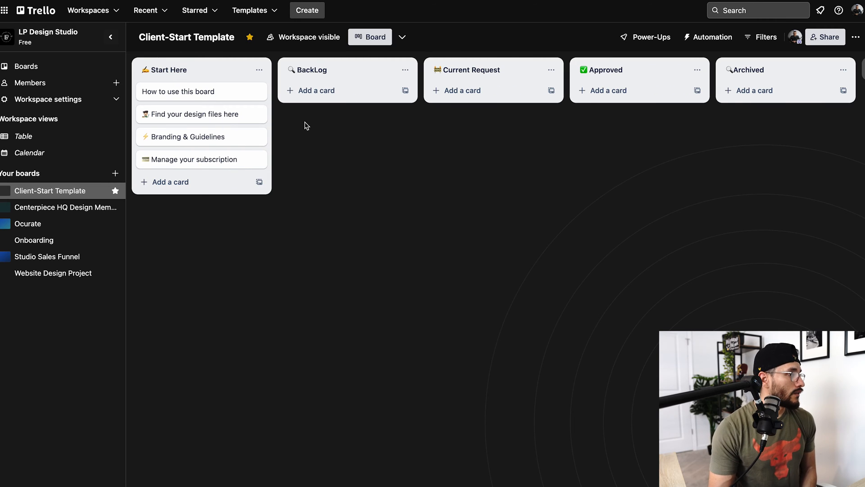
mouse_move(177, 77)
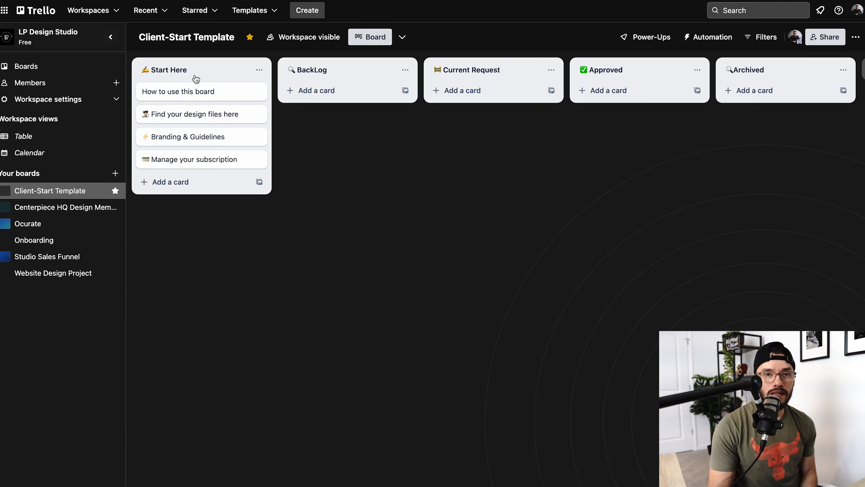
mouse_move(206, 108)
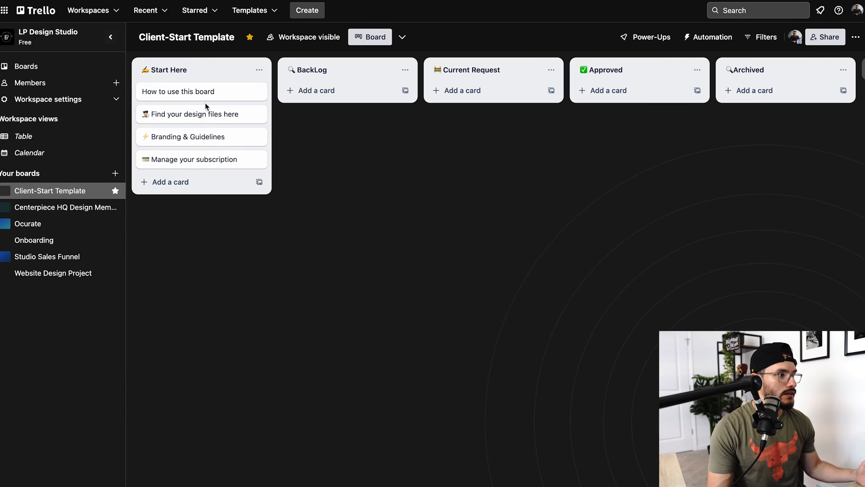
mouse_move(214, 99)
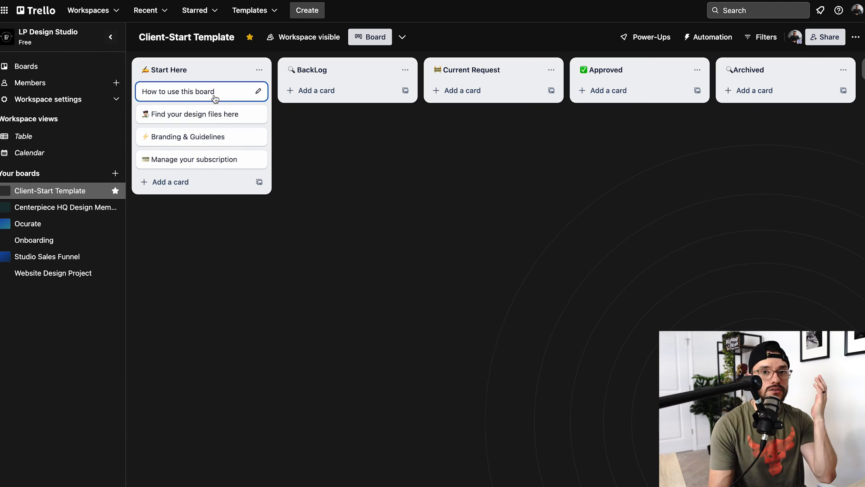
mouse_move(217, 77)
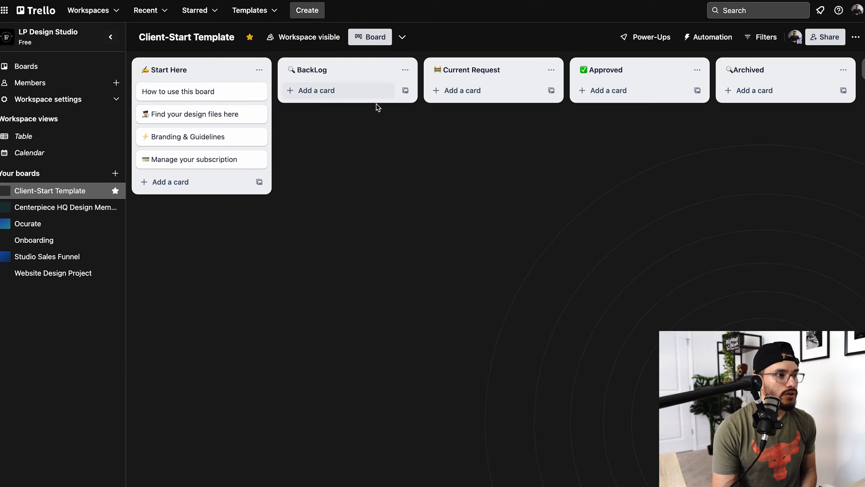
mouse_move(524, 78)
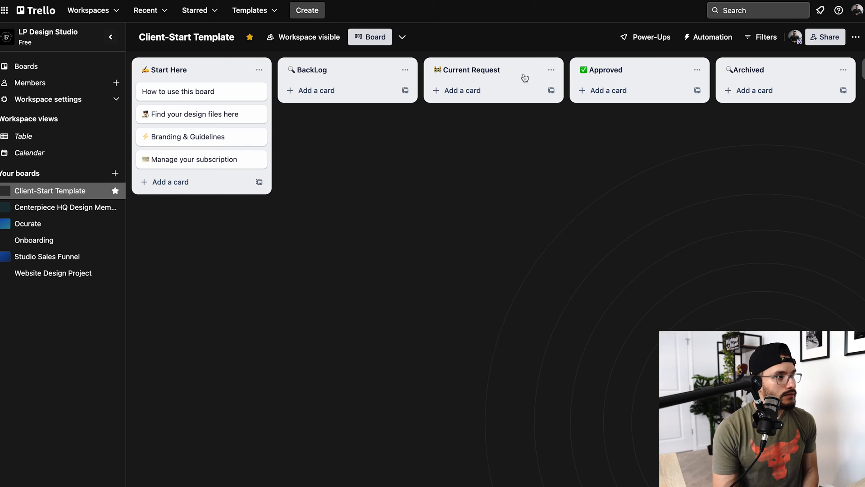
mouse_move(763, 63)
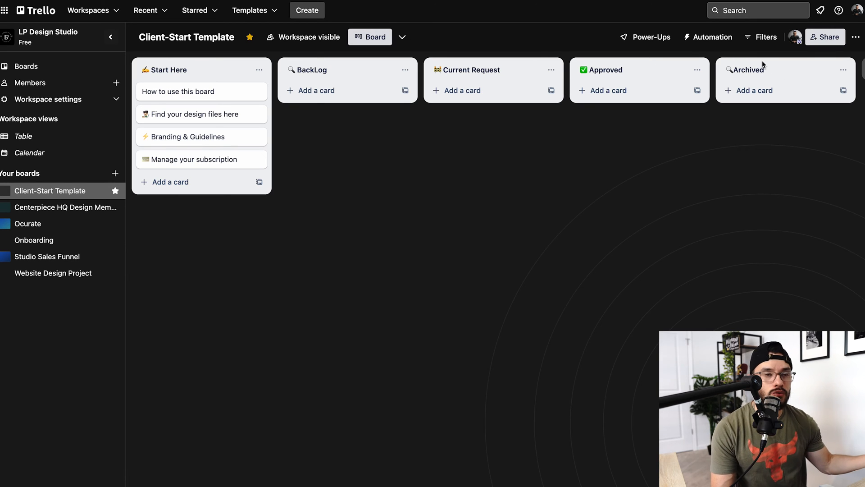
mouse_move(350, 112)
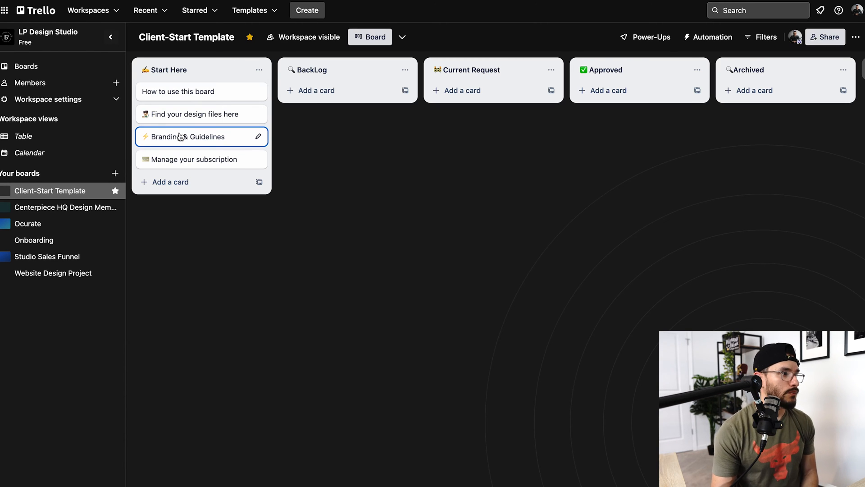
mouse_move(194, 159)
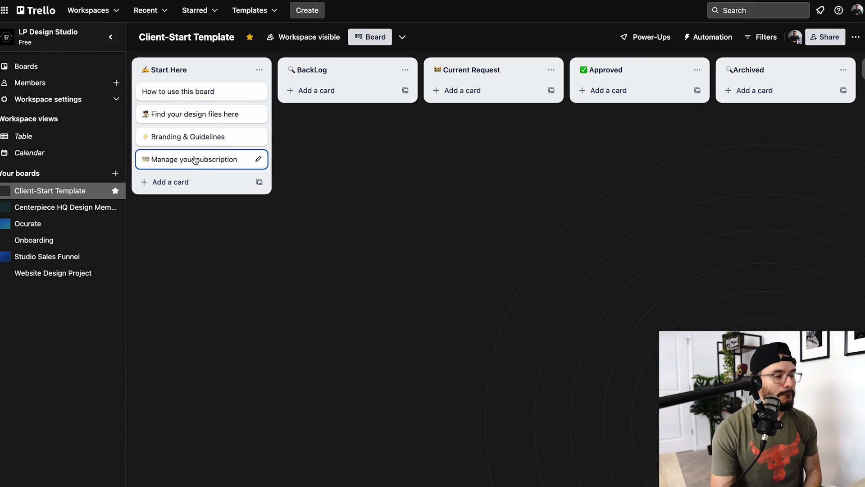
mouse_move(196, 145)
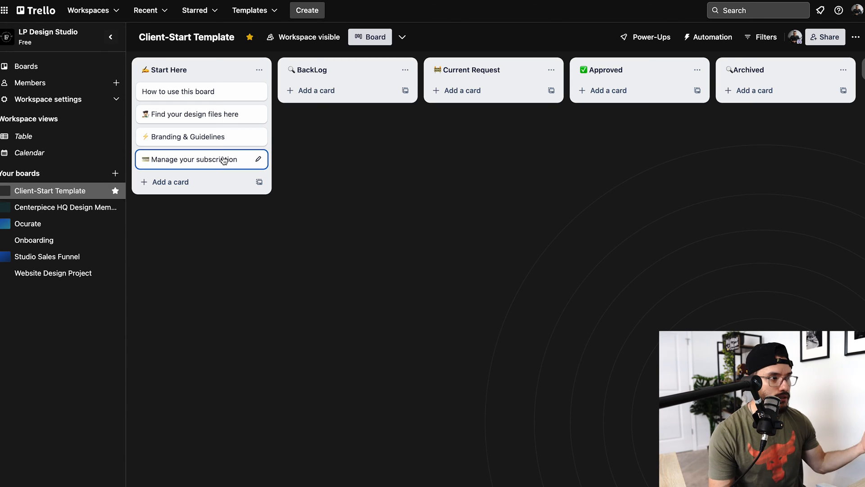
mouse_move(208, 167)
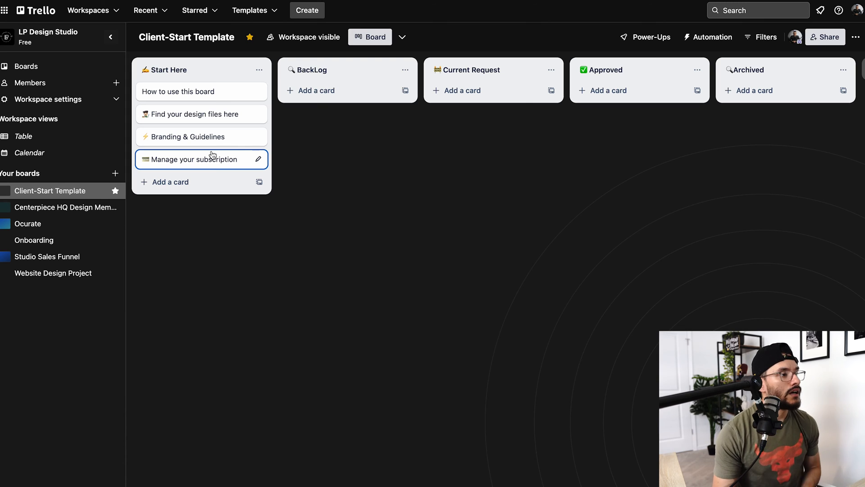
mouse_move(358, 174)
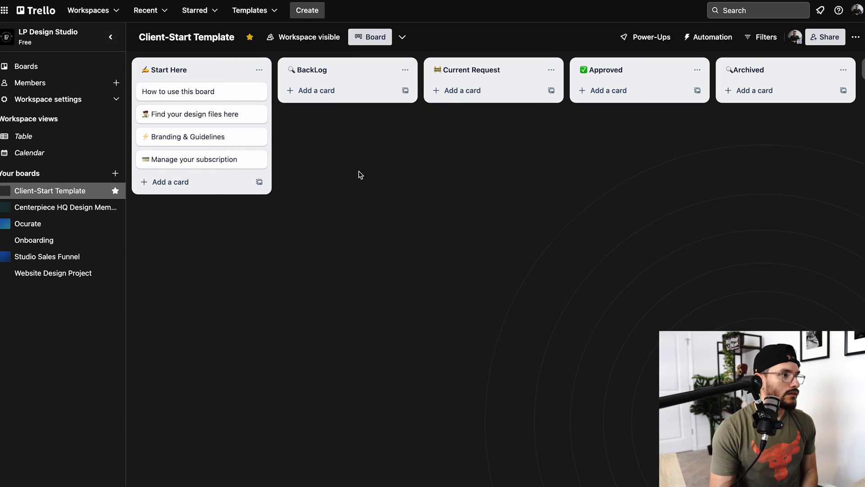
mouse_move(437, 45)
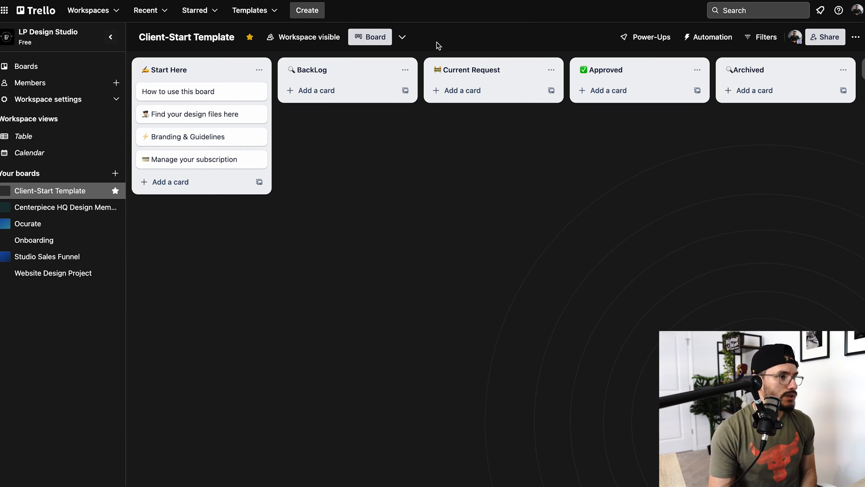
mouse_move(557, 237)
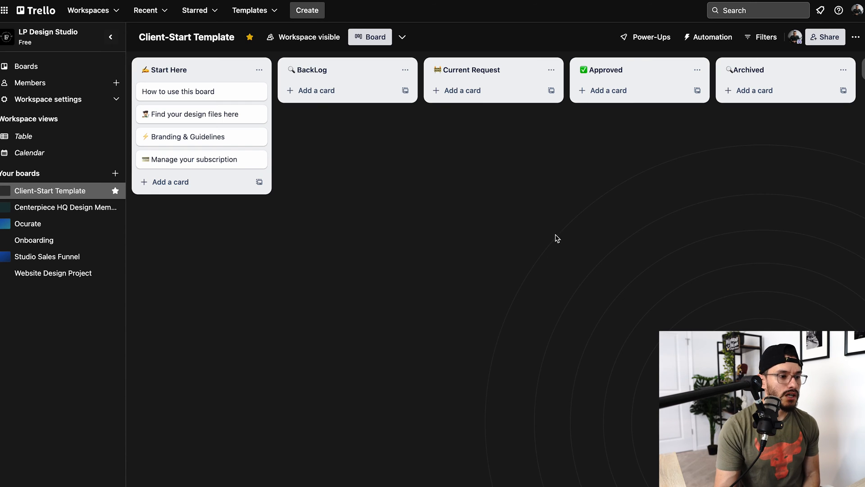
mouse_move(519, 474)
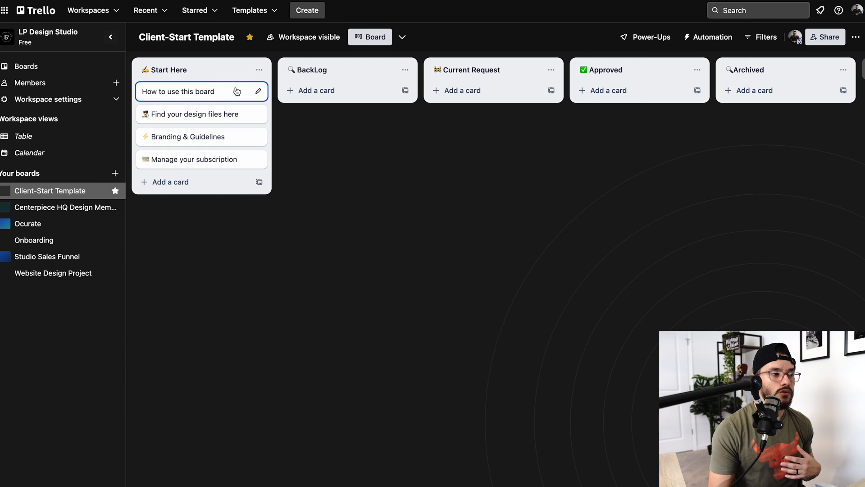
mouse_move(220, 223)
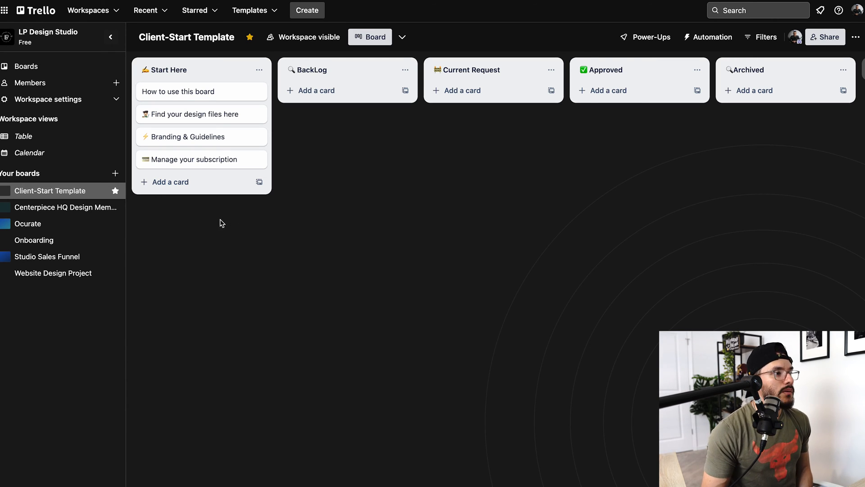
mouse_move(199, 181)
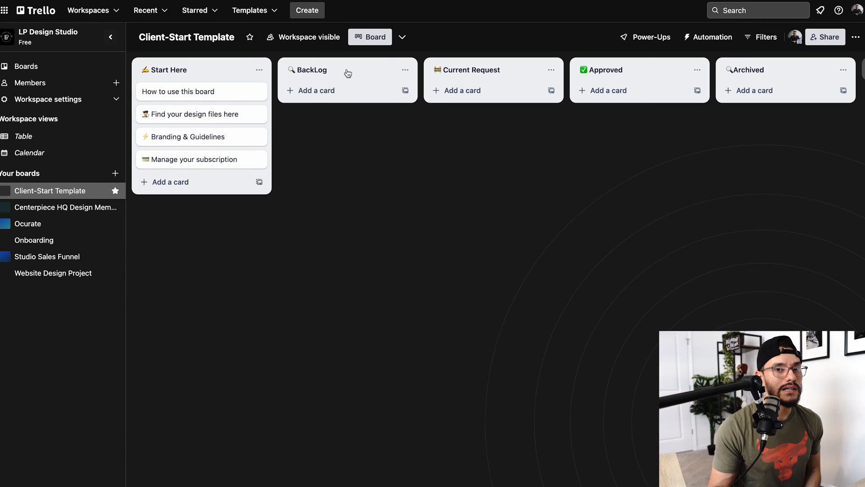
mouse_move(324, 79)
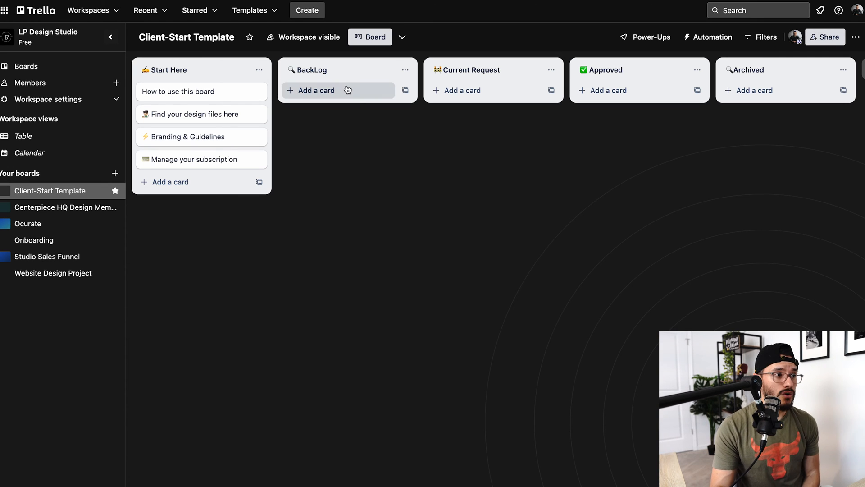
mouse_move(460, 77)
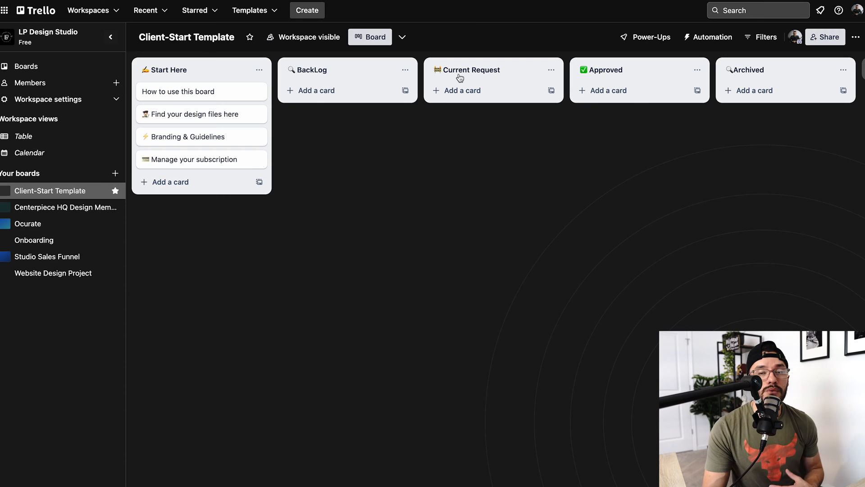
mouse_move(469, 73)
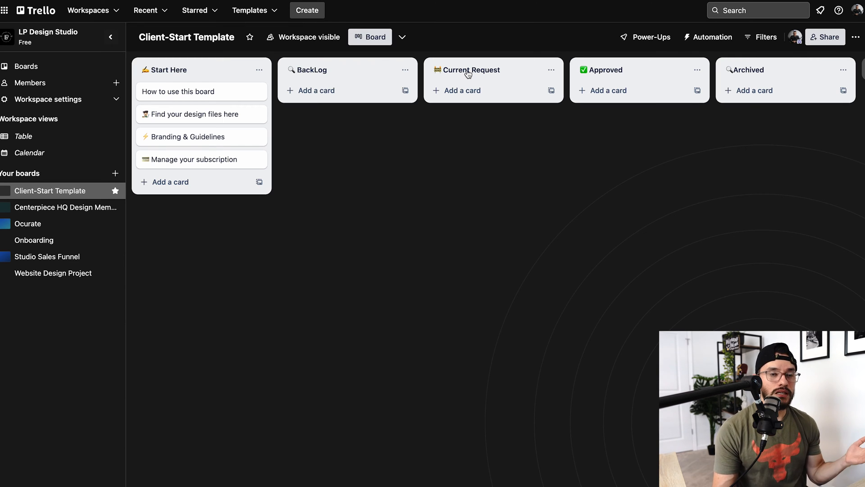
mouse_move(331, 172)
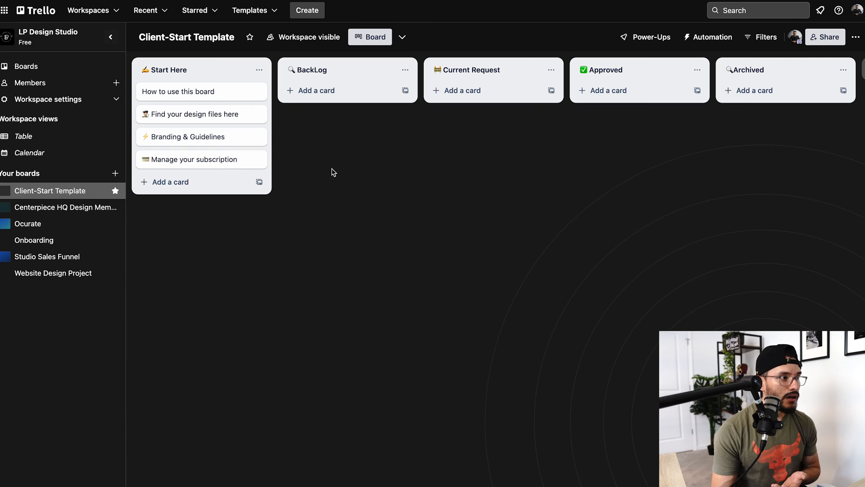
mouse_move(342, 221)
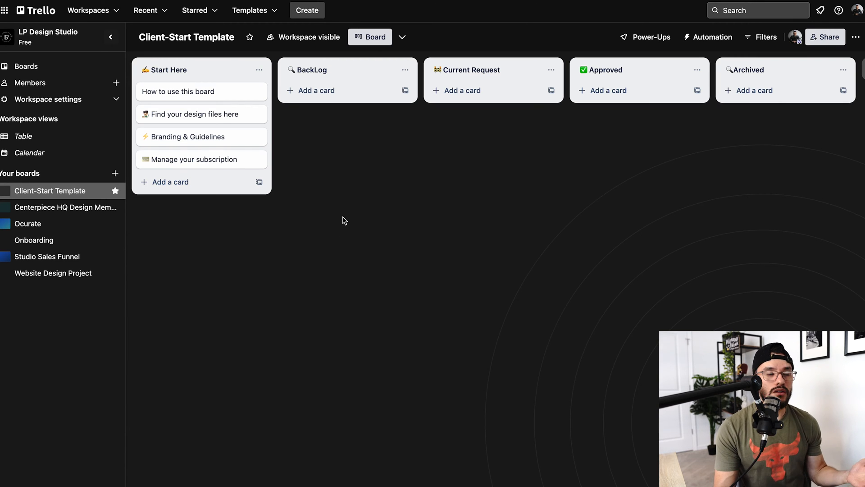
mouse_move(325, 177)
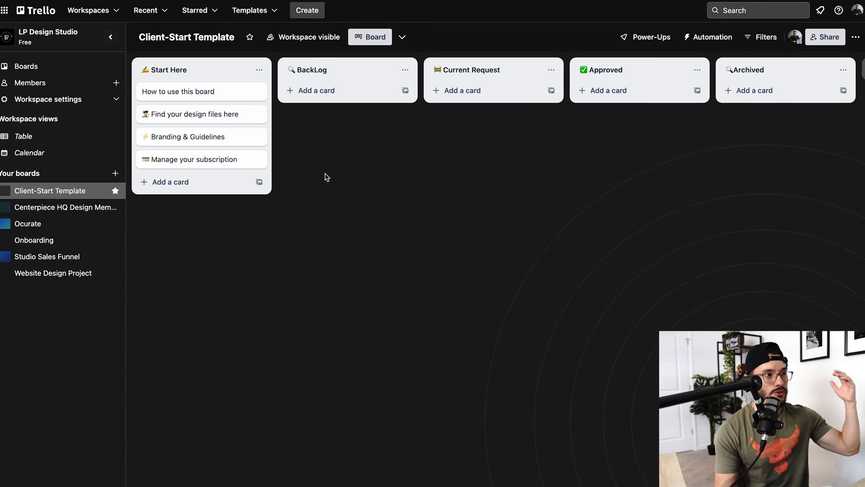
mouse_move(491, 90)
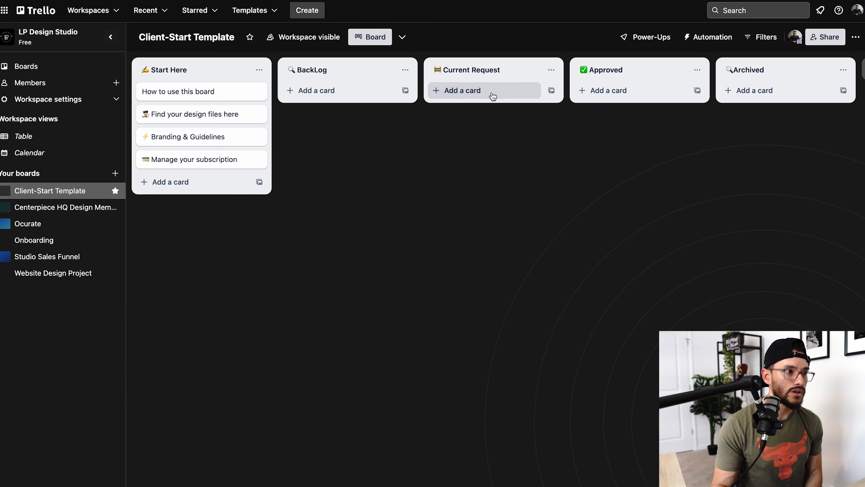
mouse_move(528, 44)
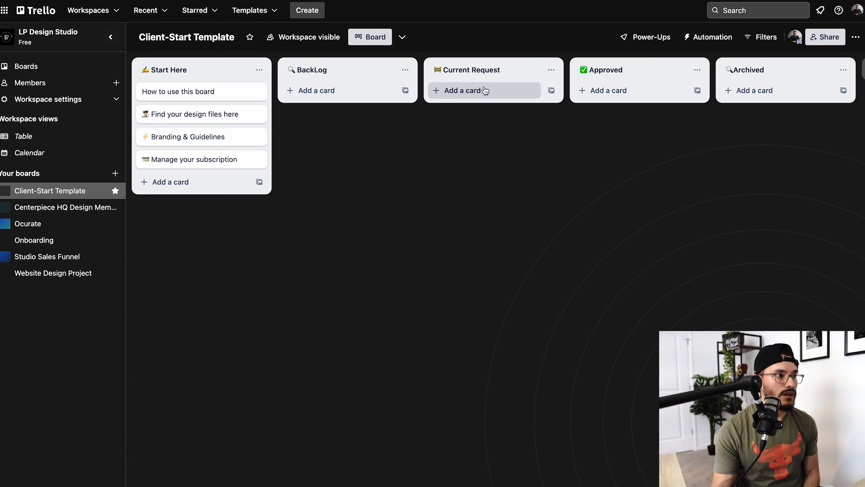
mouse_move(472, 90)
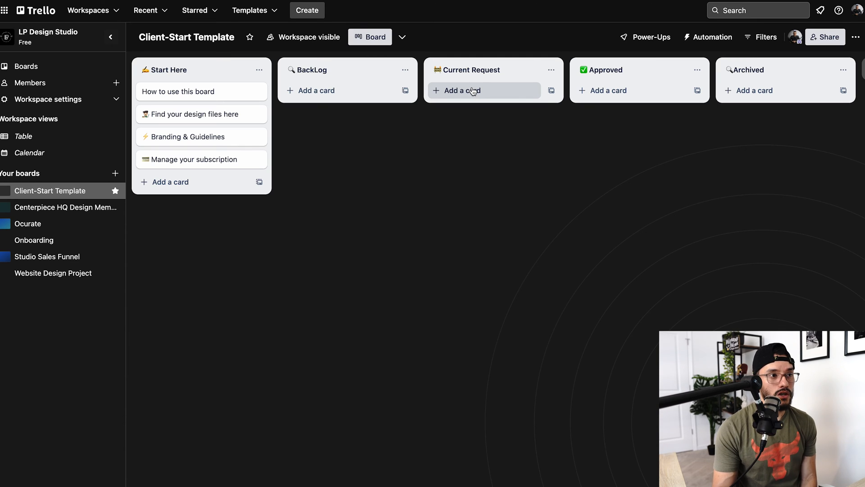
mouse_move(517, 111)
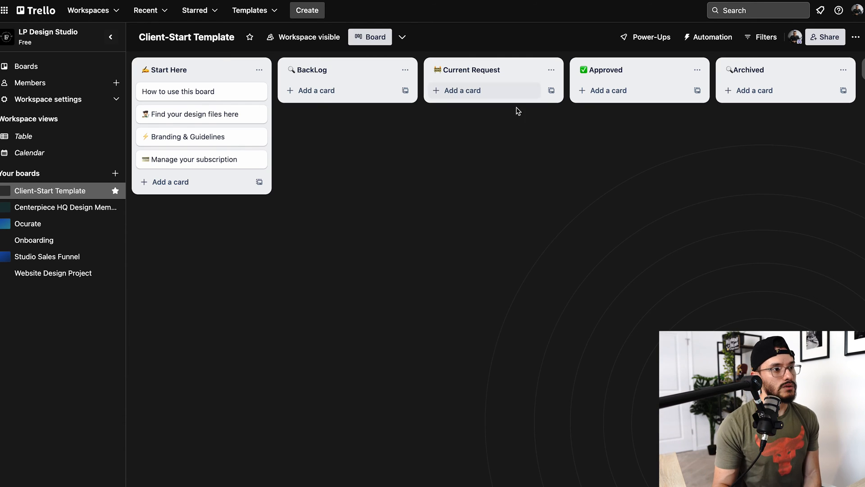
mouse_move(456, 69)
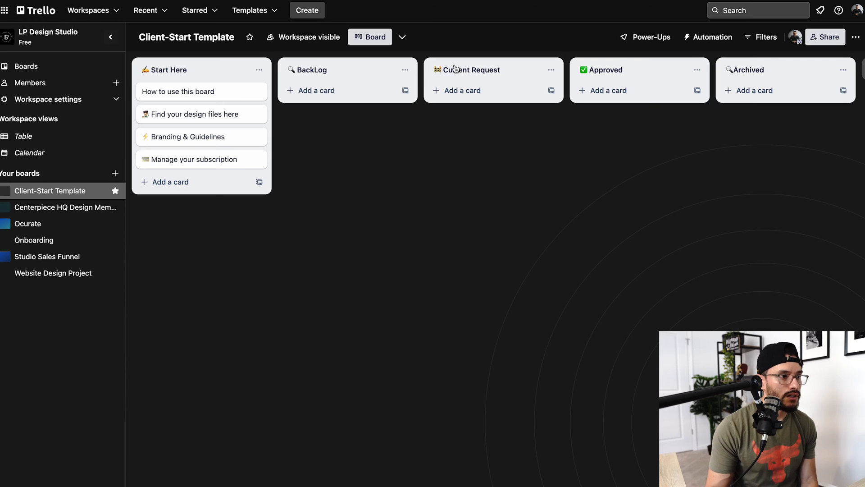
mouse_move(605, 18)
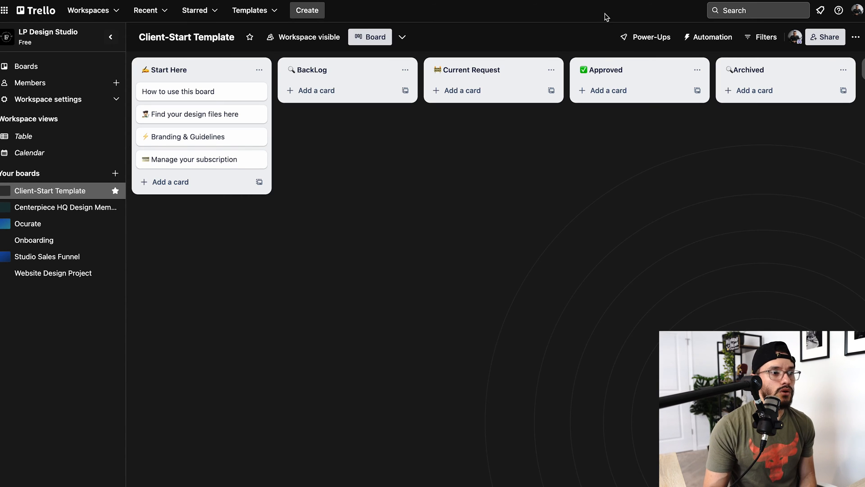
mouse_move(646, 81)
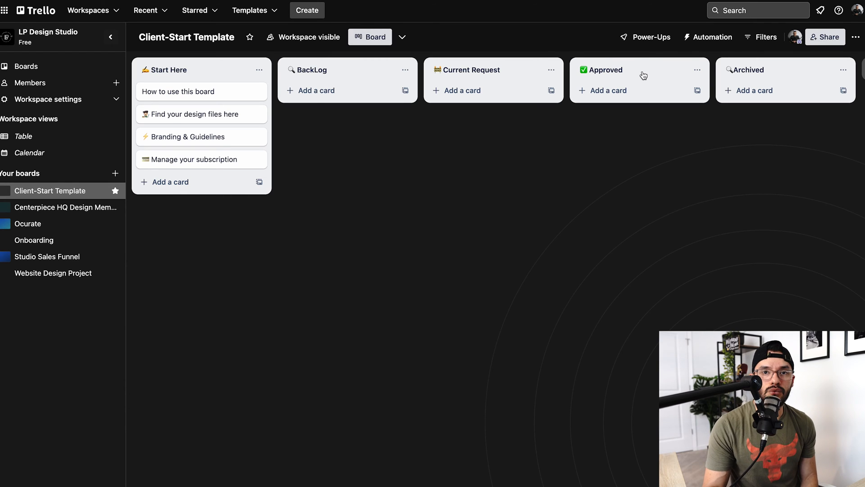
mouse_move(650, 37)
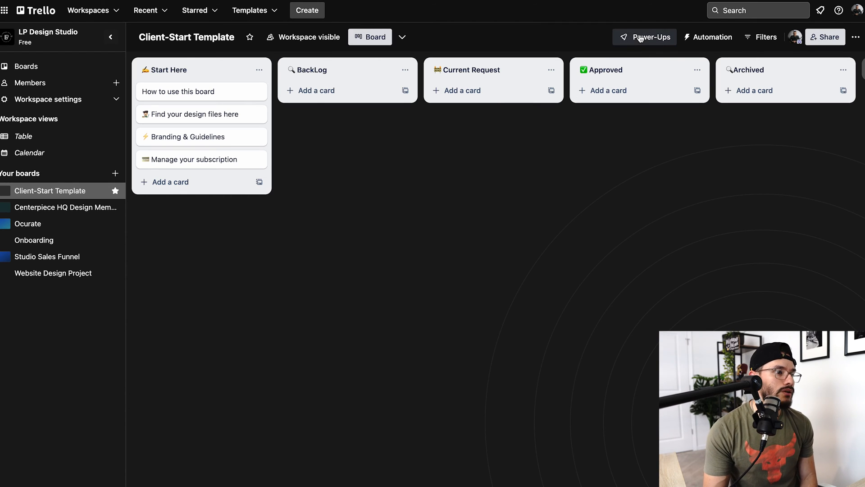
mouse_move(661, 29)
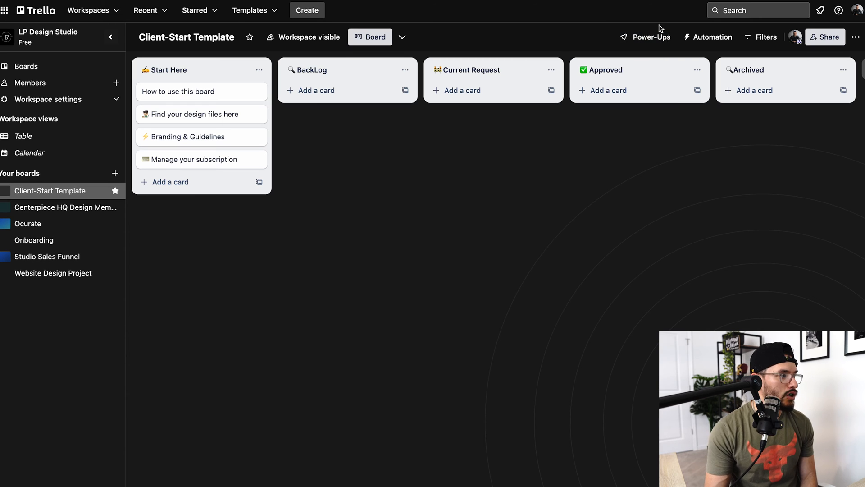
Switch to the Centerpiece HQ Design Membership board and open its Done list's Marketing Video #3 card
left_click(61, 207)
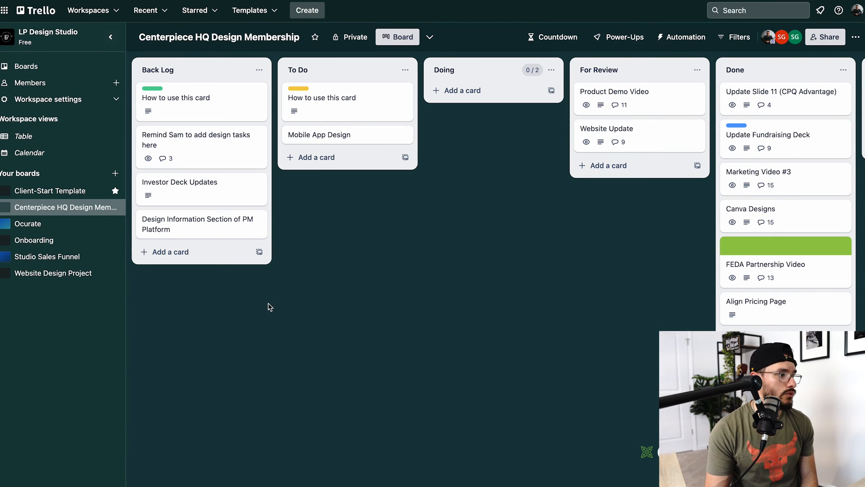
scroll("right", 3)
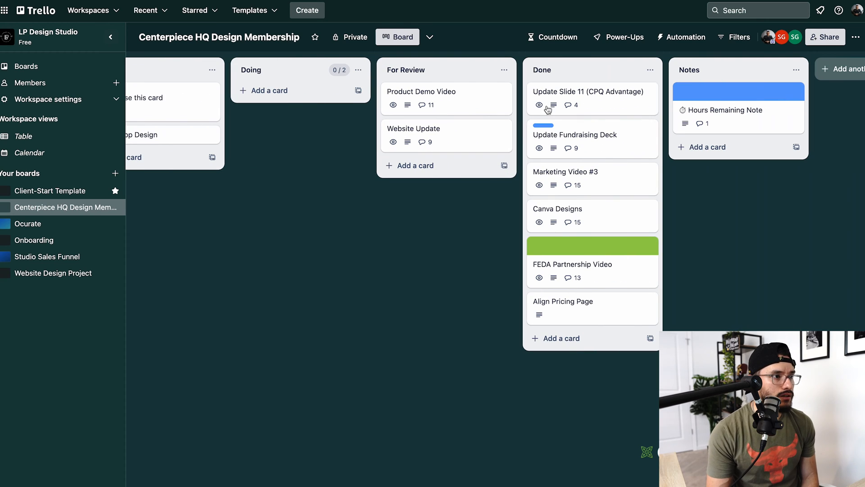
mouse_move(468, 97)
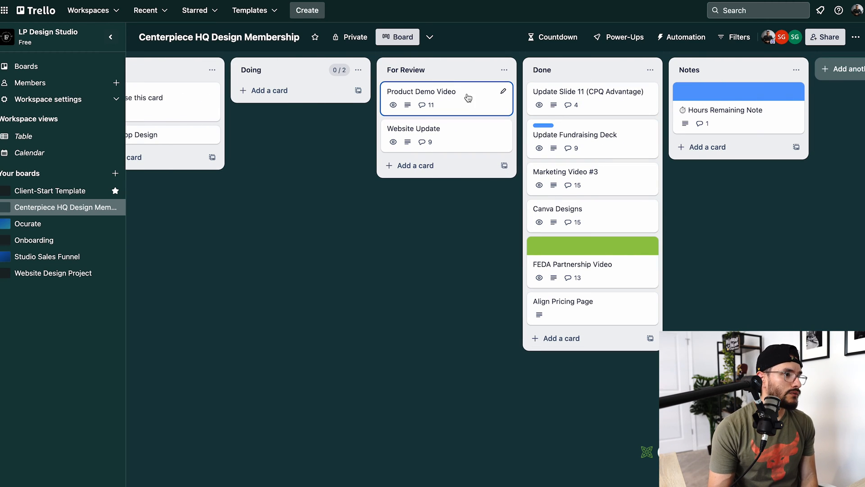
mouse_move(537, 226)
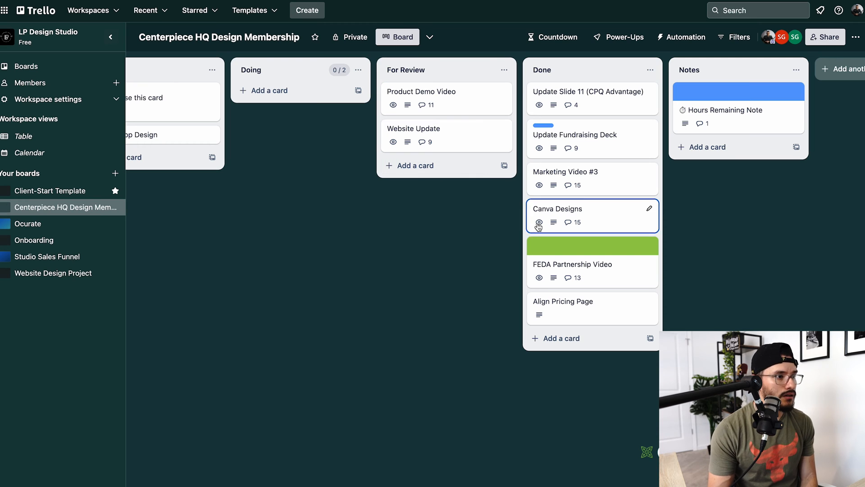
mouse_move(605, 178)
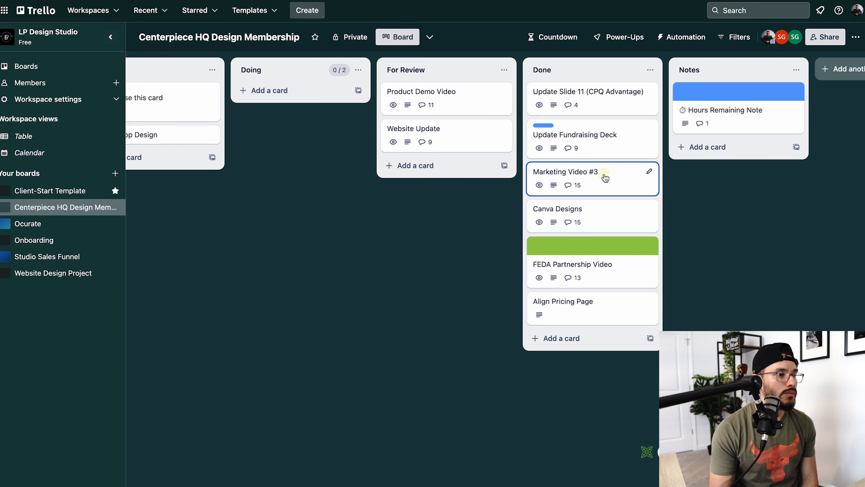
left_click(568, 172)
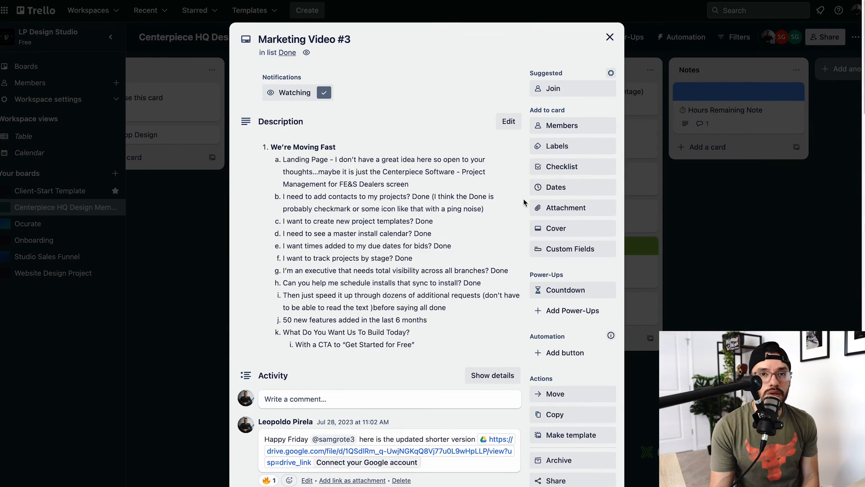
mouse_move(563, 290)
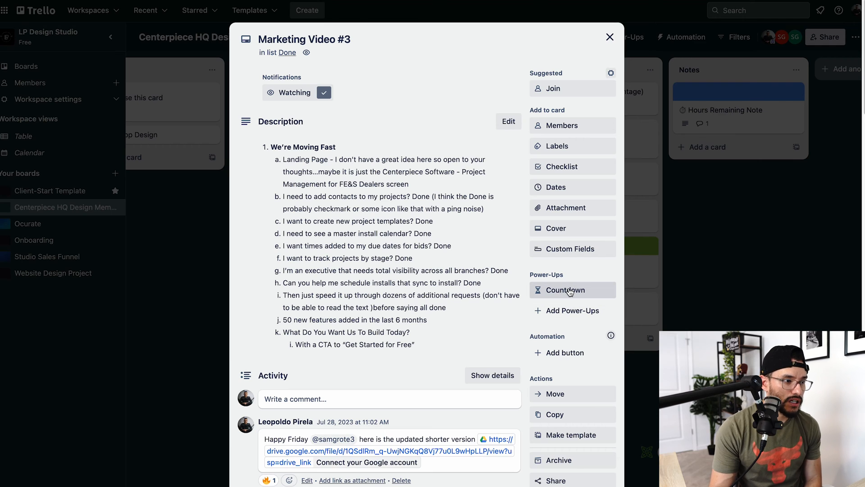
mouse_move(565, 290)
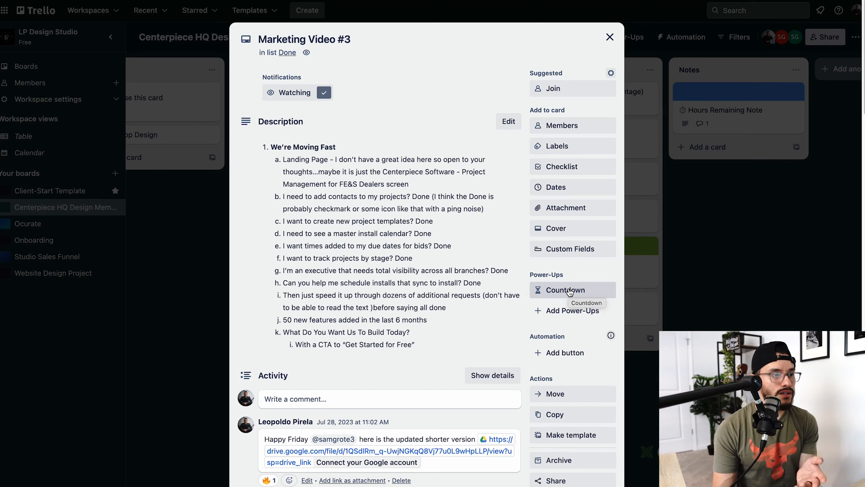
mouse_move(547, 272)
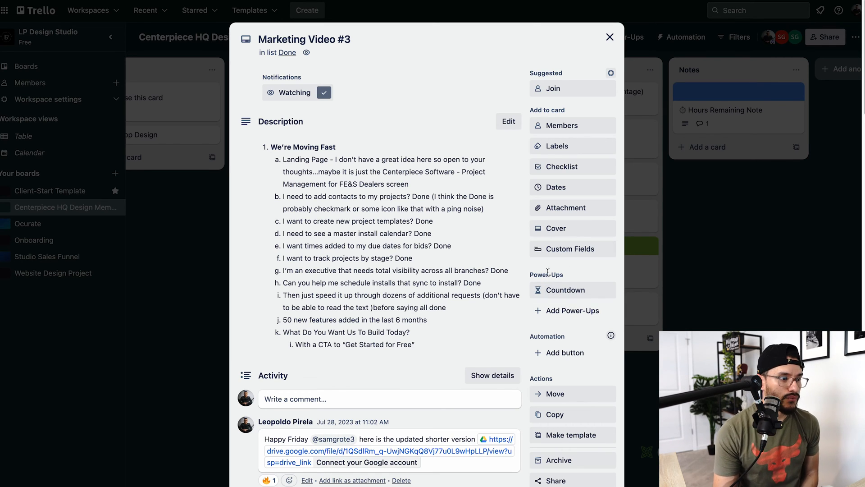
mouse_move(555, 228)
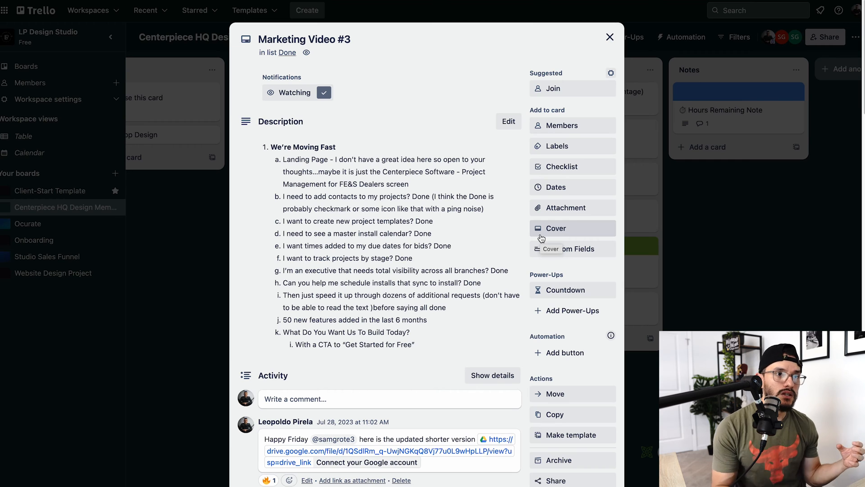
mouse_move(732, 221)
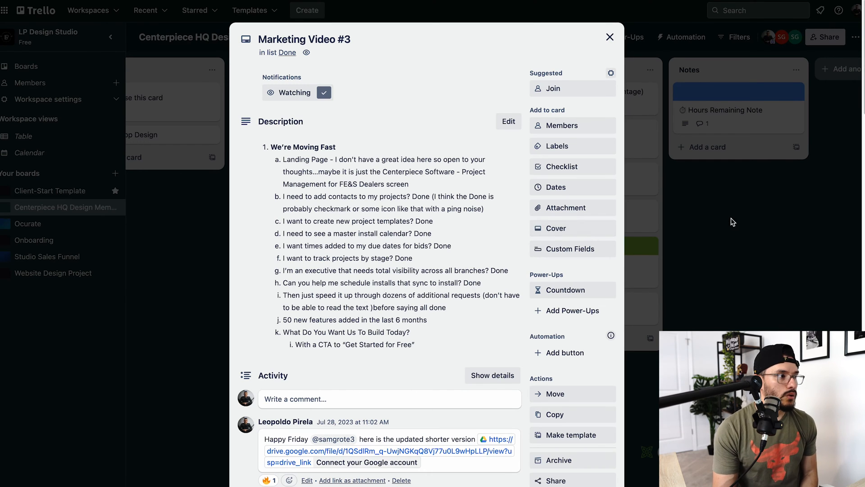
Close the Marketing Video #3 card and switch to the Website Design Project board
left_click(610, 37)
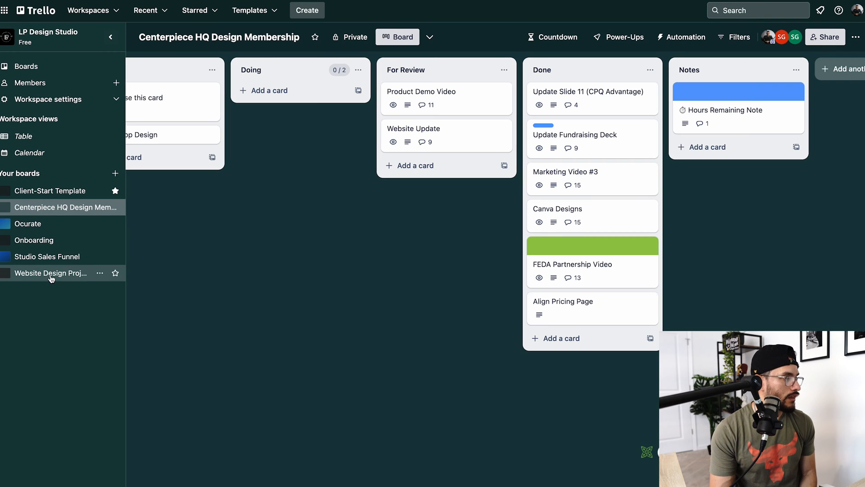
left_click(52, 273)
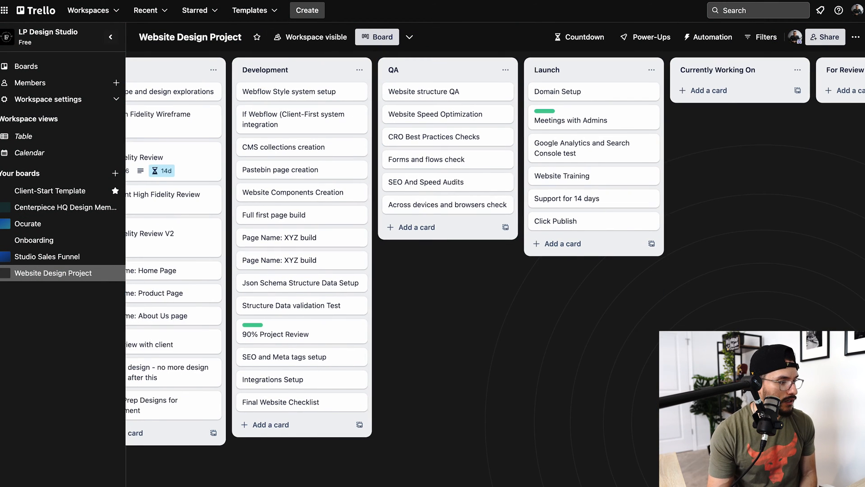
scroll("left", 3)
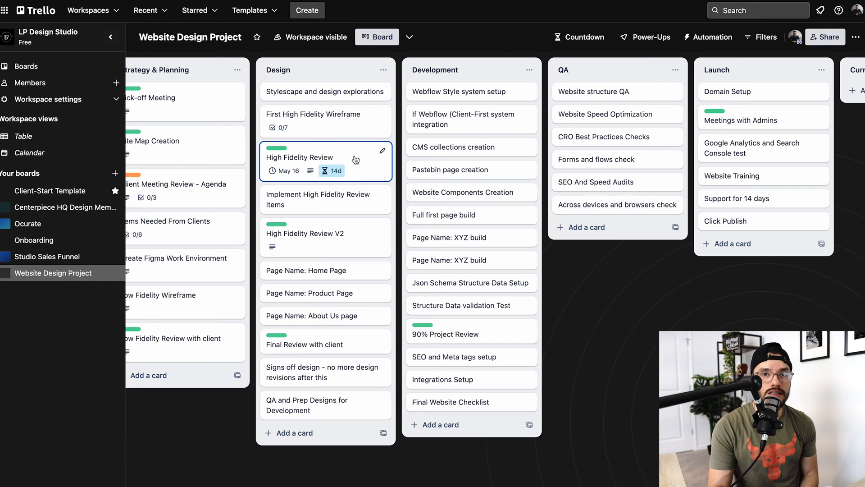
mouse_move(298, 179)
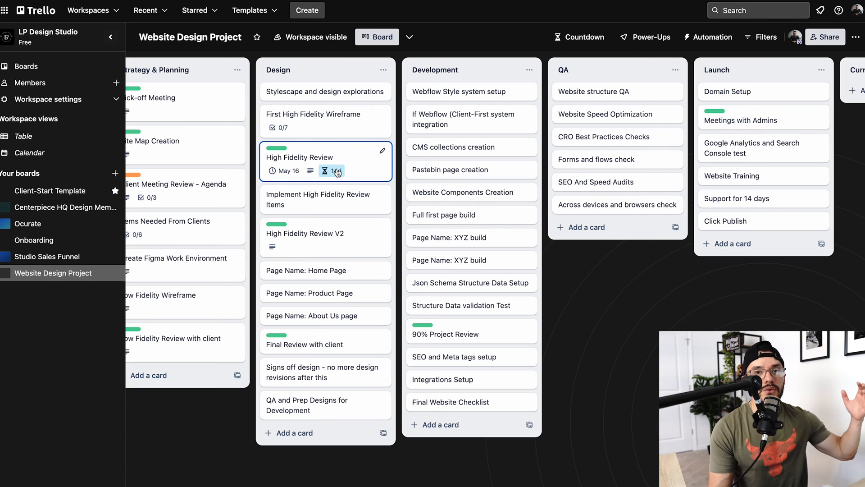
left_click(50, 190)
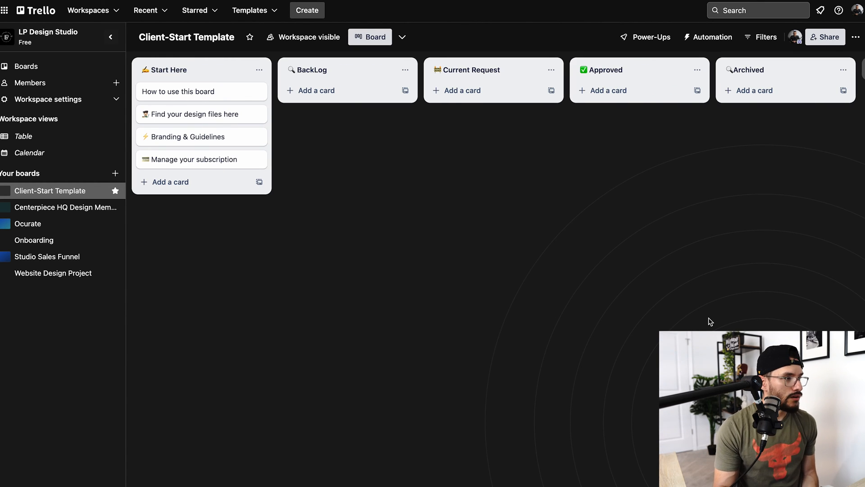
mouse_move(642, 145)
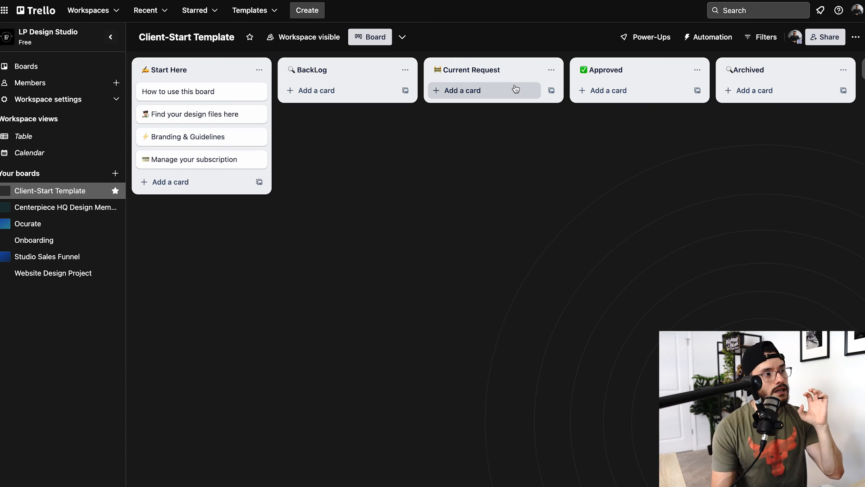
mouse_move(533, 68)
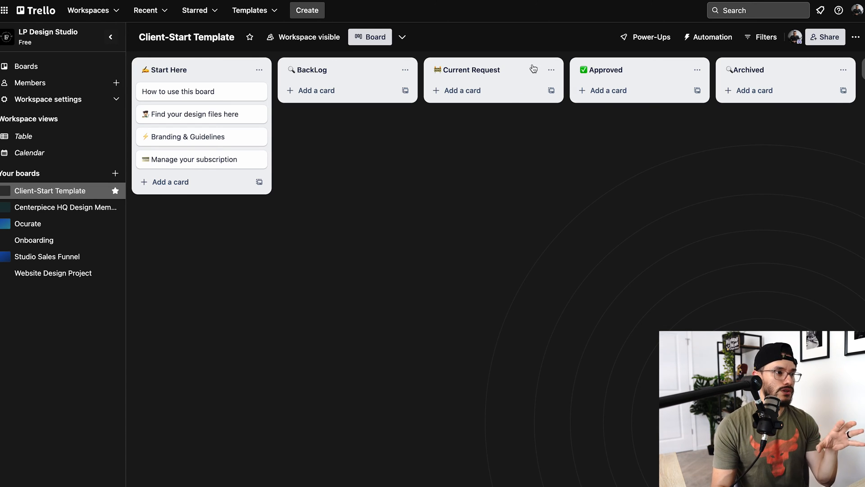
mouse_move(499, 84)
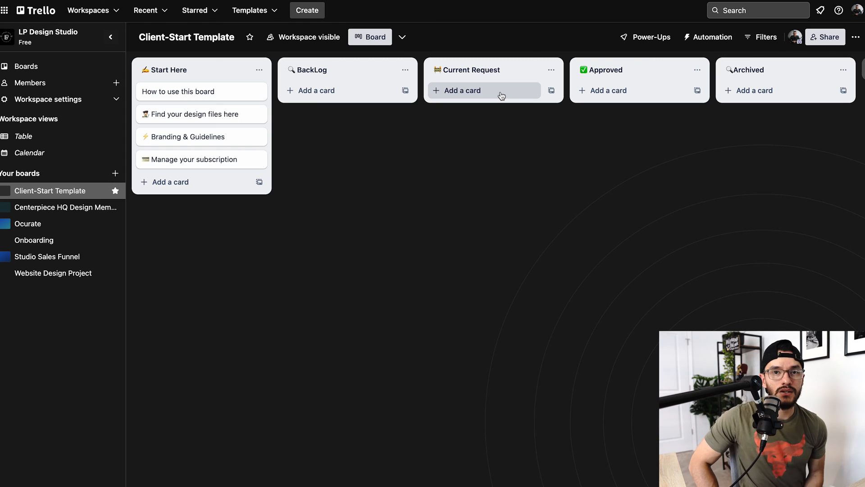
mouse_move(632, 84)
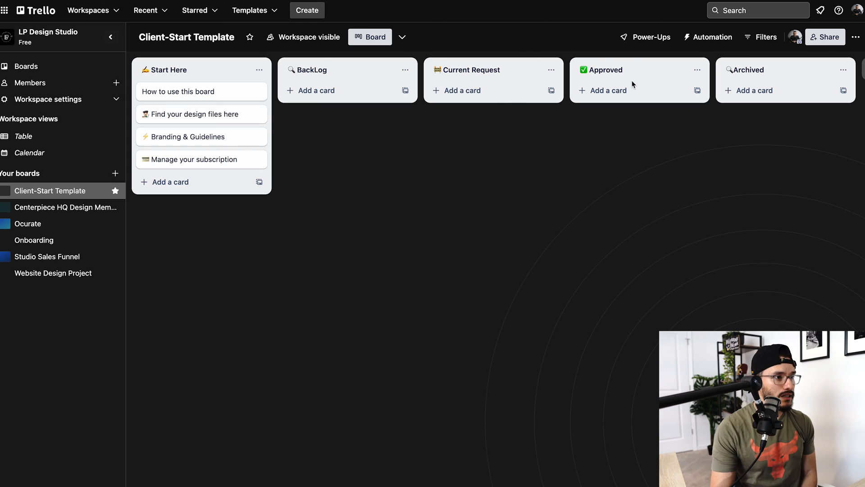
mouse_move(405, 108)
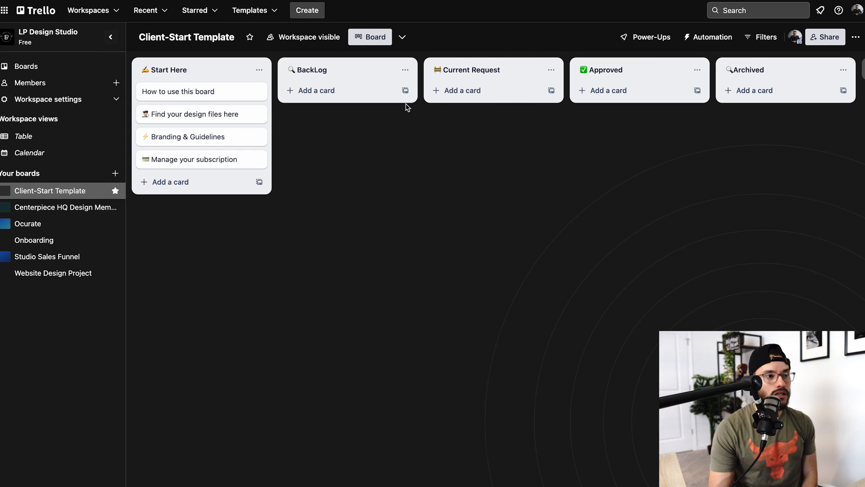
mouse_move(610, 69)
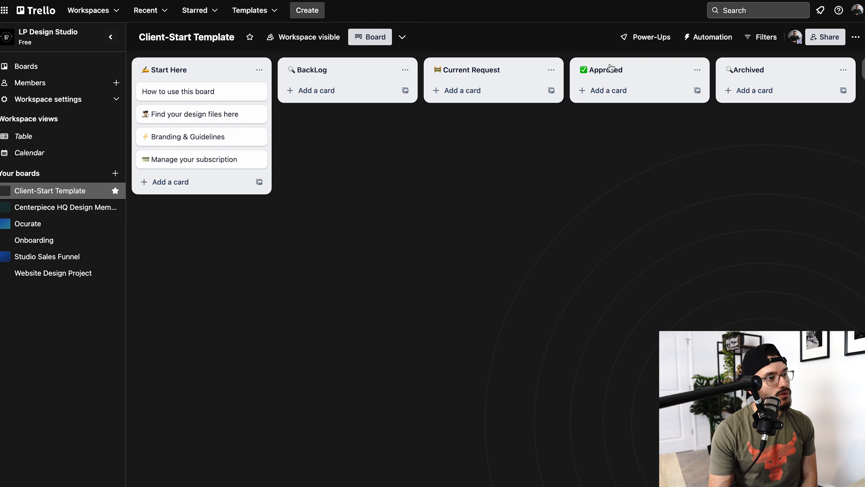
mouse_move(470, 90)
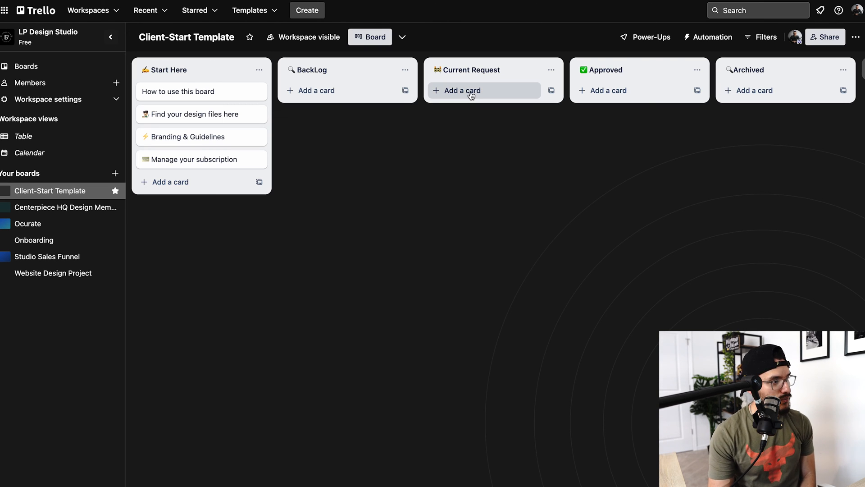
mouse_move(385, 260)
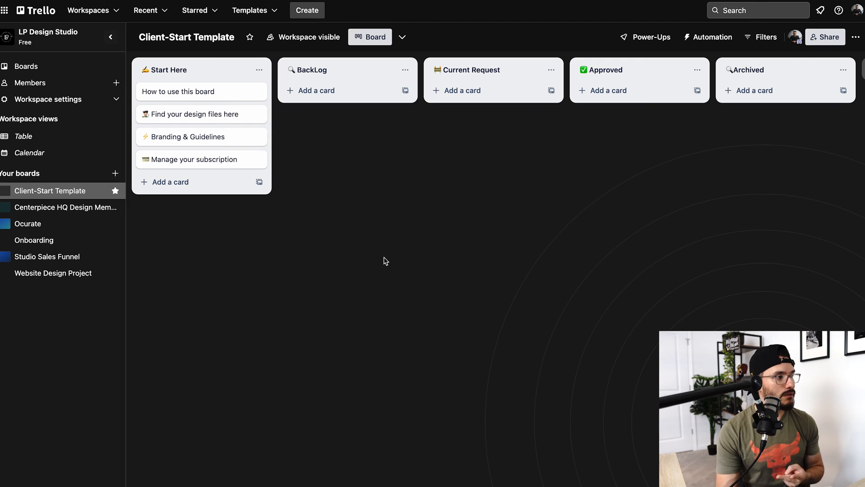
mouse_move(62, 293)
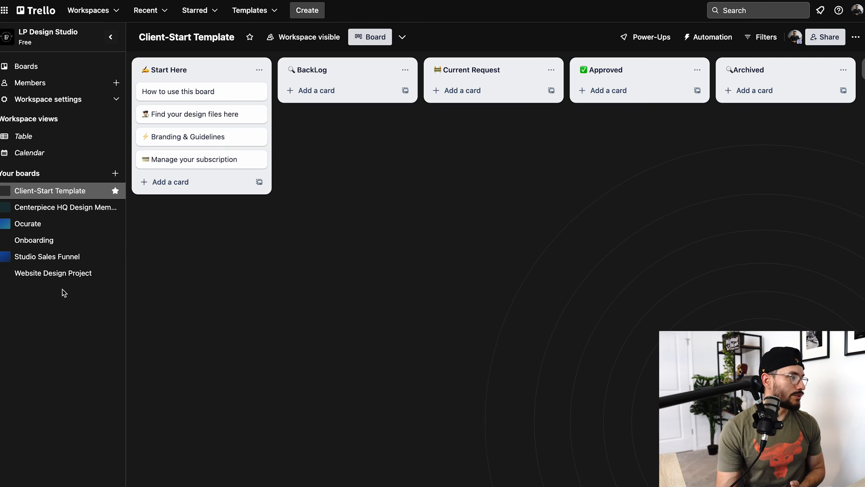
Reopen the Website Design Project board from Your boards in the sidebar
left_click(53, 272)
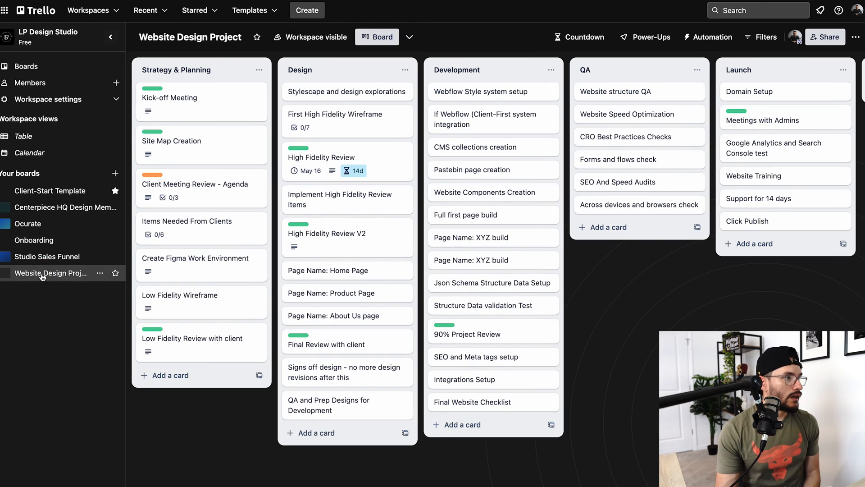
mouse_move(52, 272)
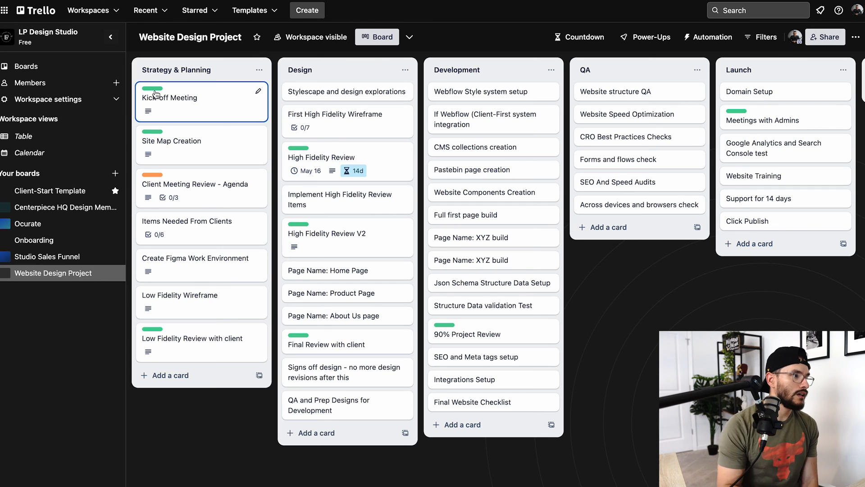
mouse_move(185, 154)
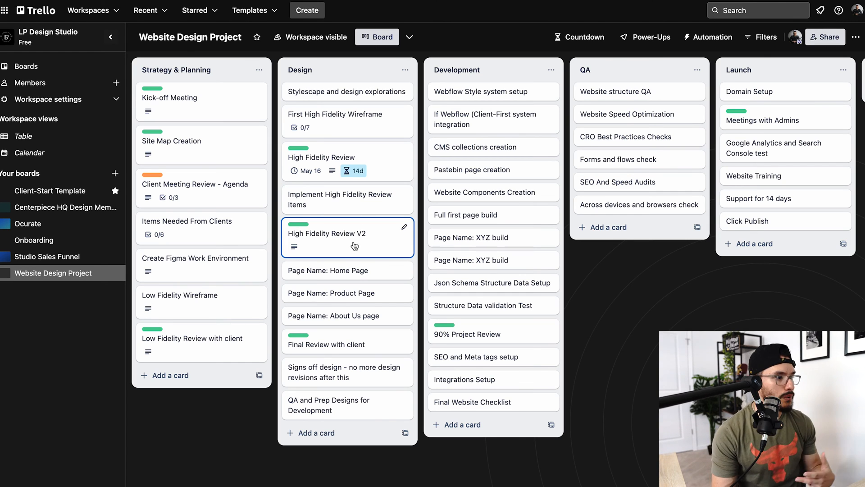
mouse_move(339, 344)
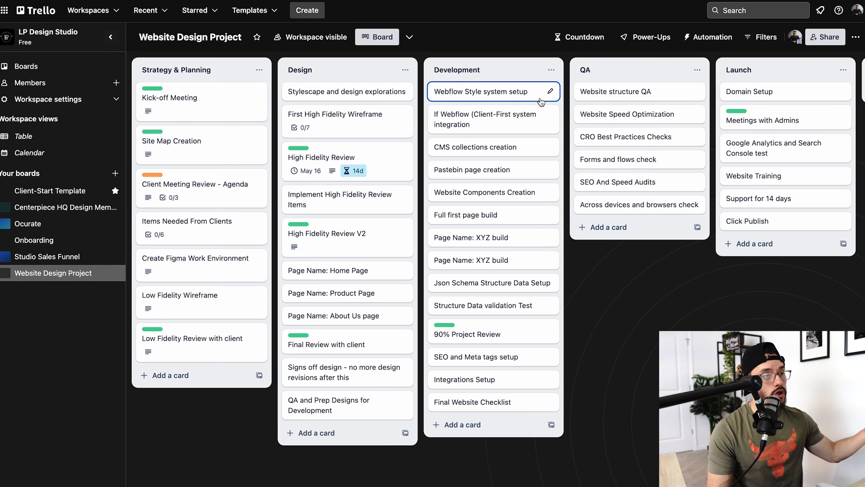
mouse_move(492, 119)
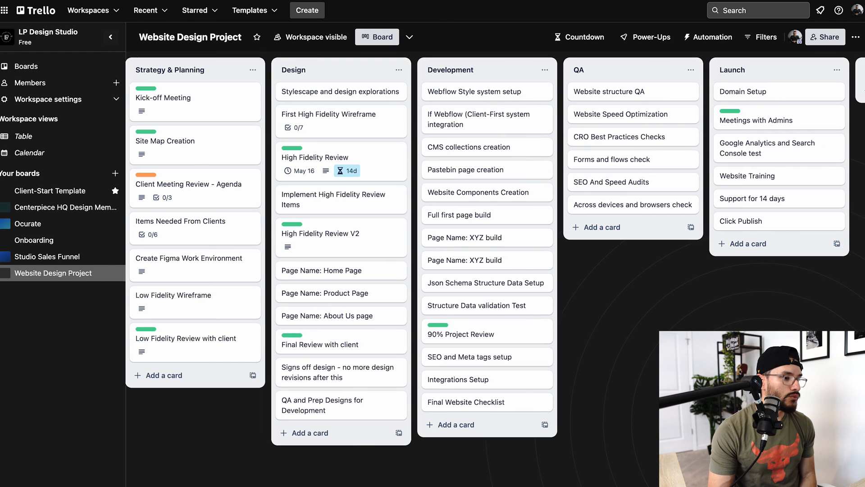
Put Kick-off Meeting in Currently Working On, then view and close its details
scroll("right", 3)
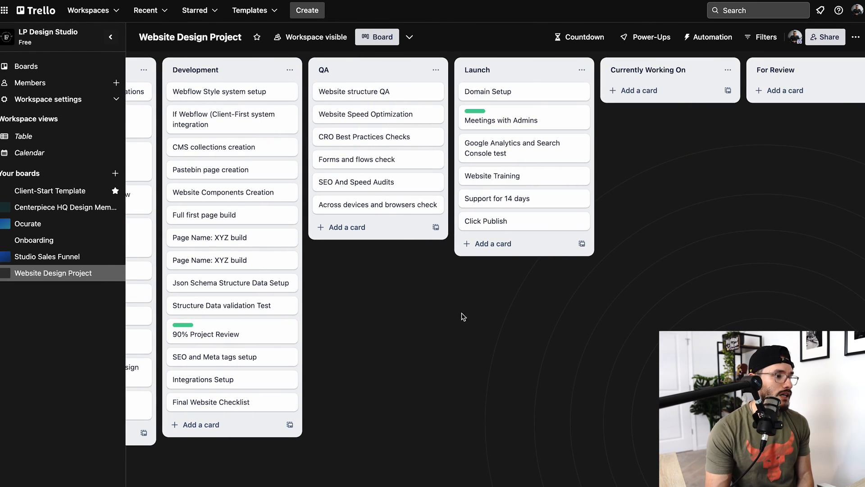
scroll("left", 3)
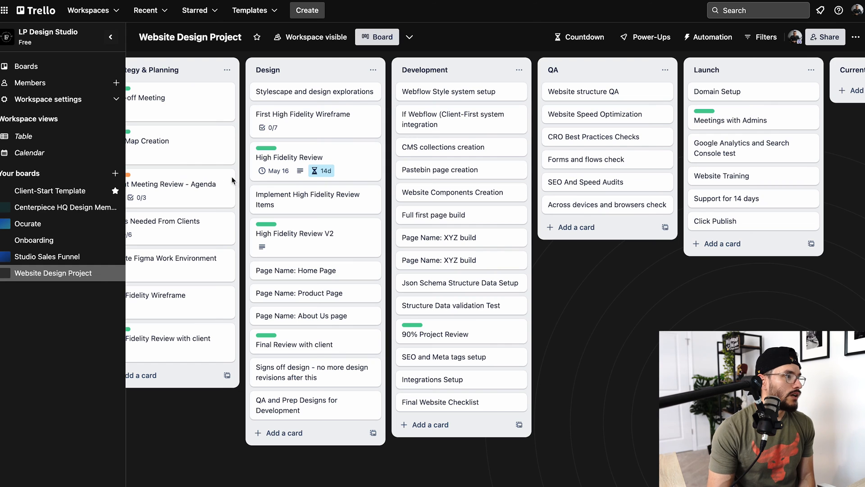
scroll("right", 3)
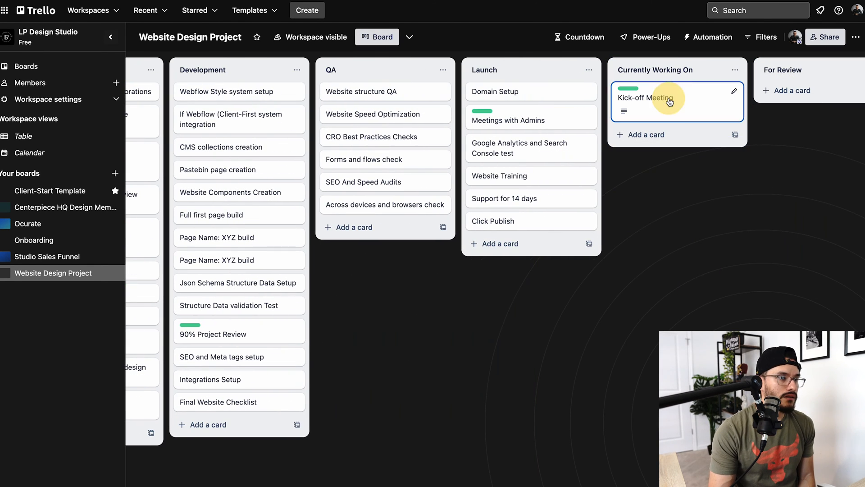
left_click(651, 98)
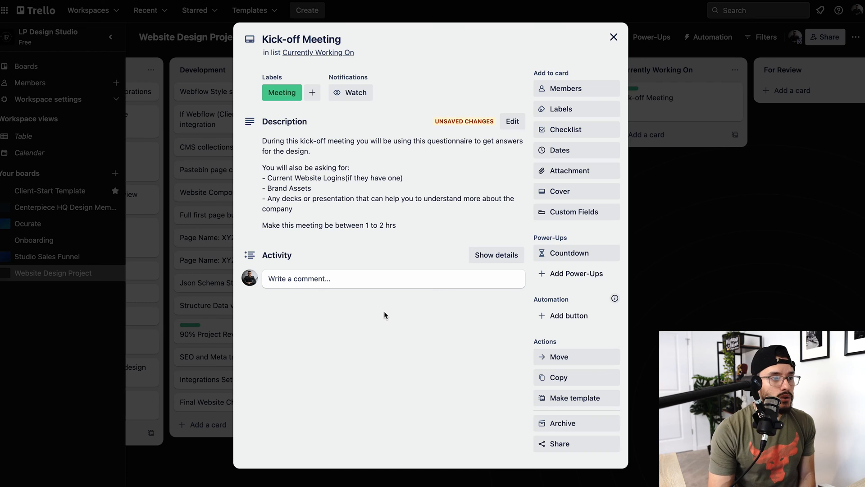
mouse_move(508, 194)
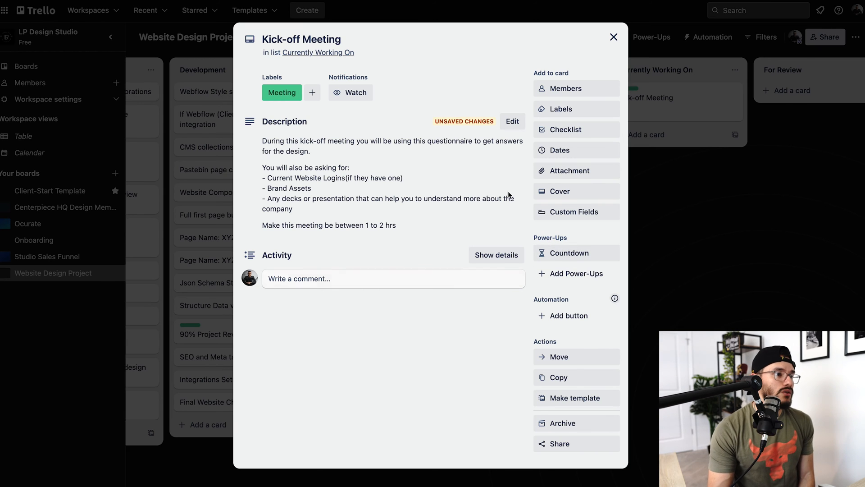
left_click(612, 37)
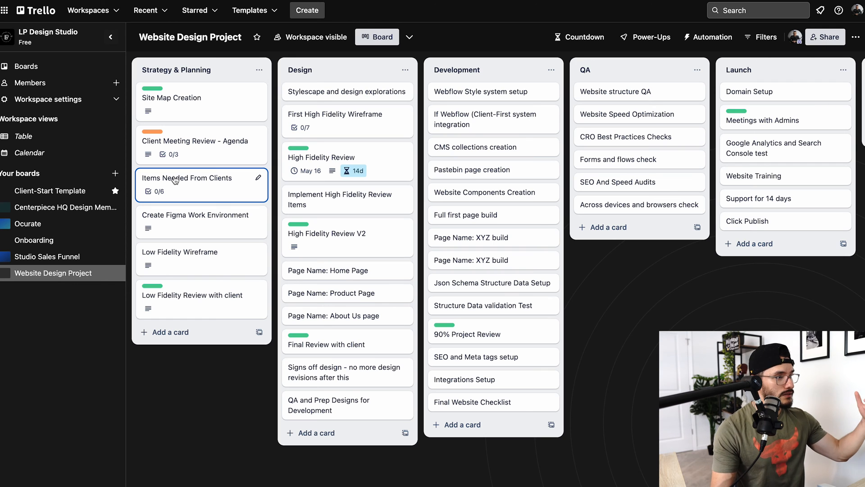
Check off Brand Assets and Content For Pages on the Items Needed From Clients card
left_click(186, 178)
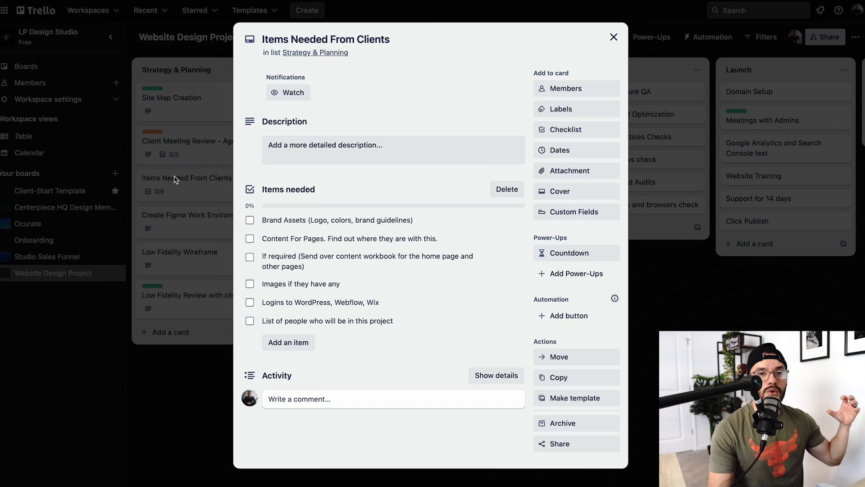
mouse_move(187, 201)
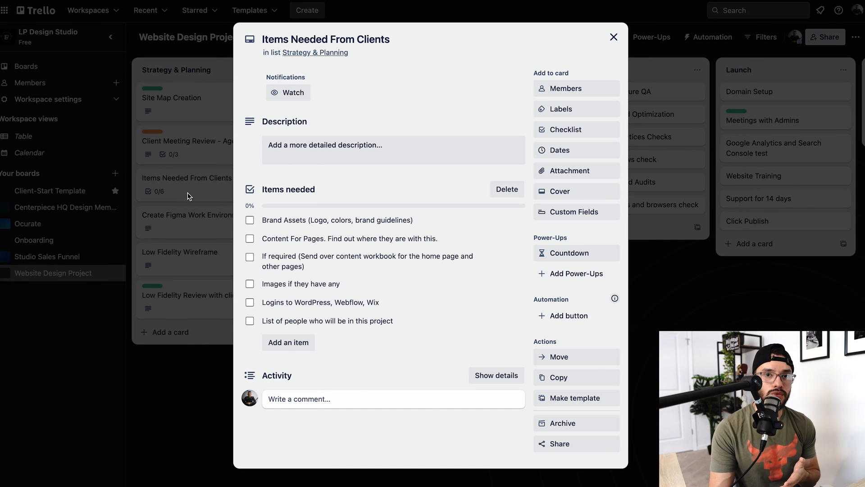
mouse_move(183, 98)
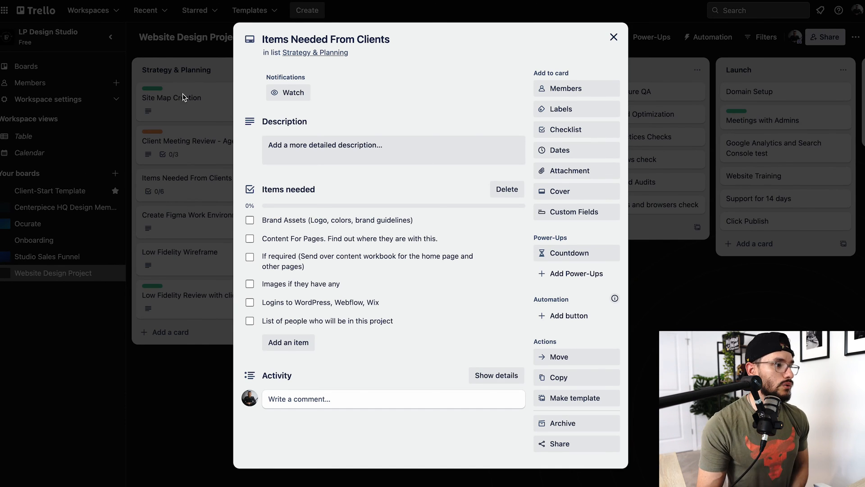
mouse_move(289, 91)
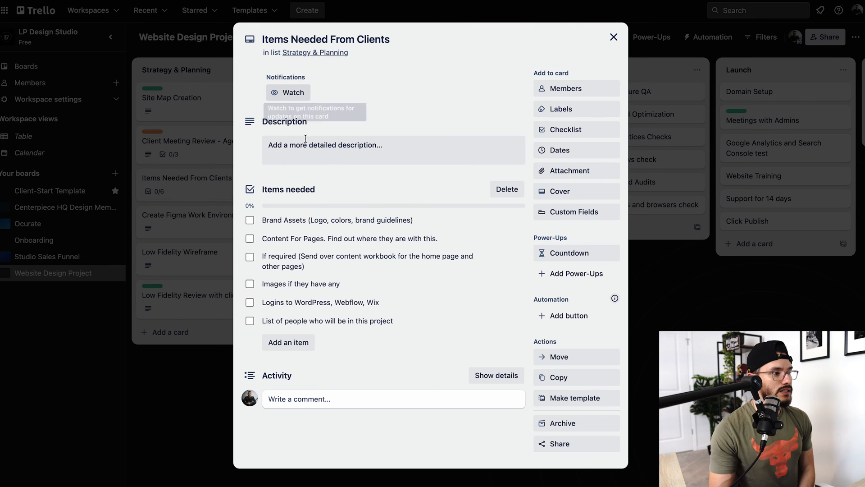
mouse_move(235, 265)
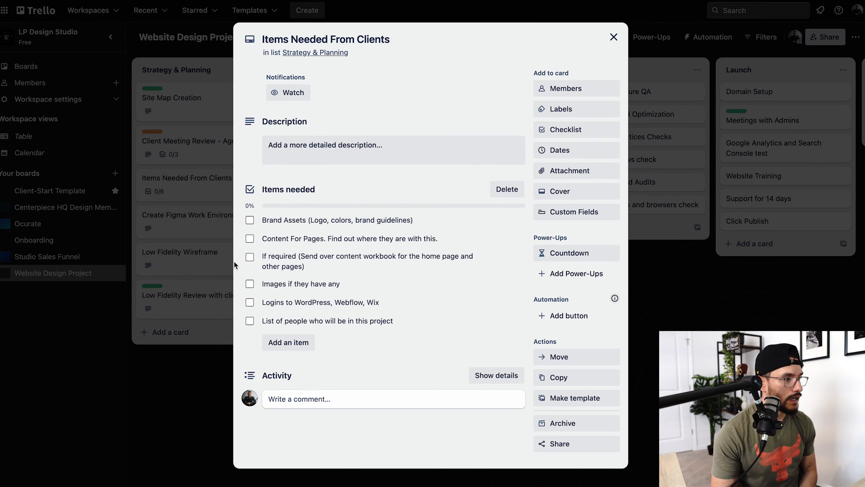
mouse_move(250, 226)
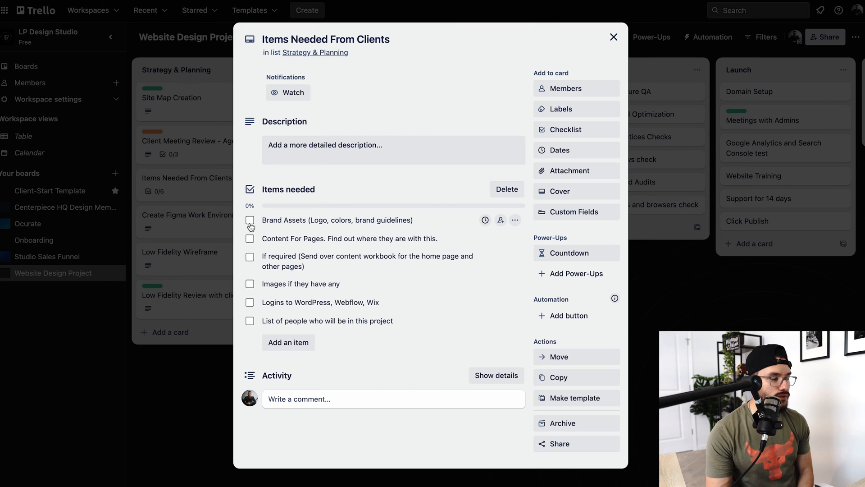
left_click(250, 238)
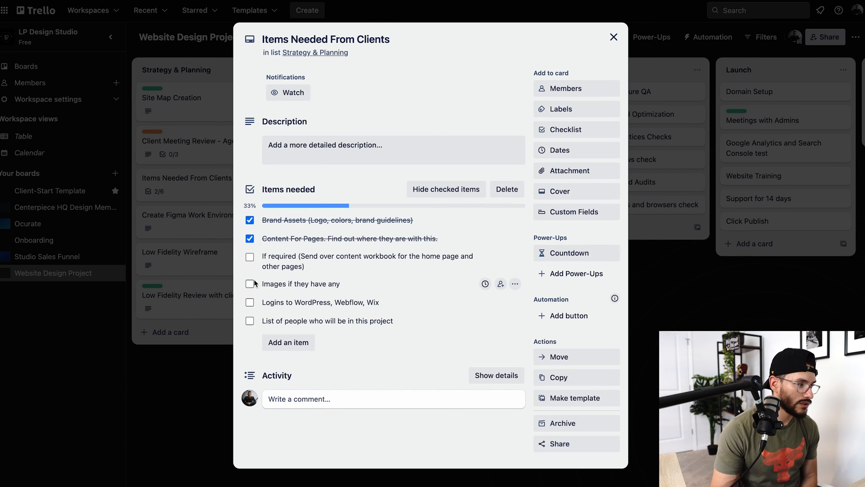
left_click(612, 36)
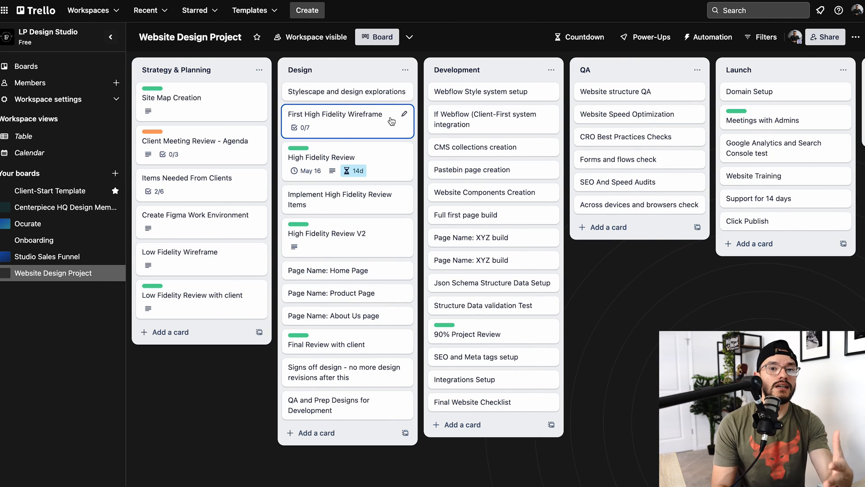
mouse_move(359, 130)
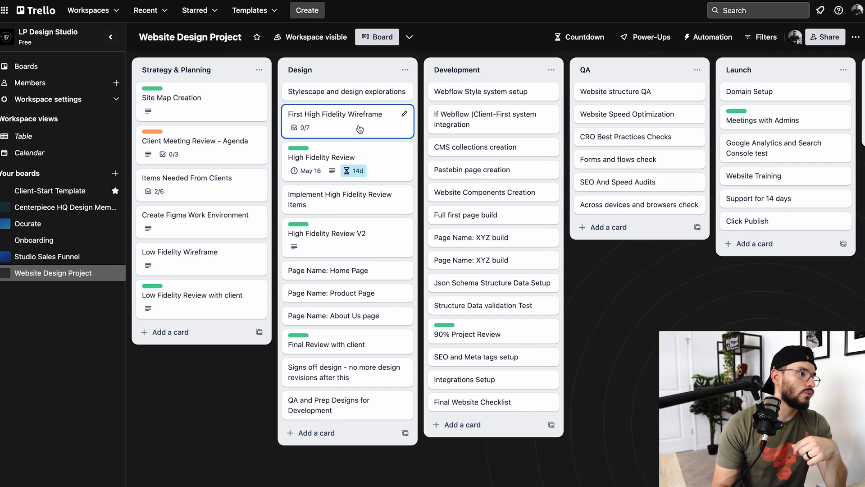
Review the First High Fidelity Wireframe's seven-item QA checklist, still 0/7, and close it
left_click(335, 114)
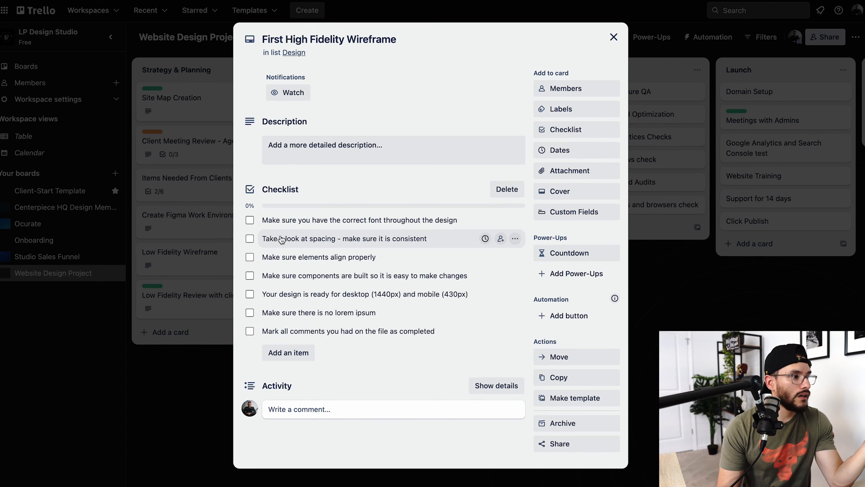
mouse_move(400, 232)
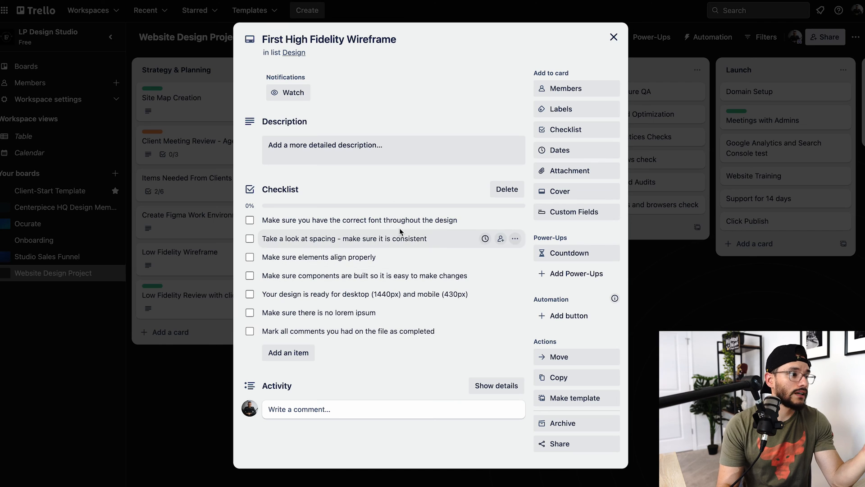
mouse_move(360, 220)
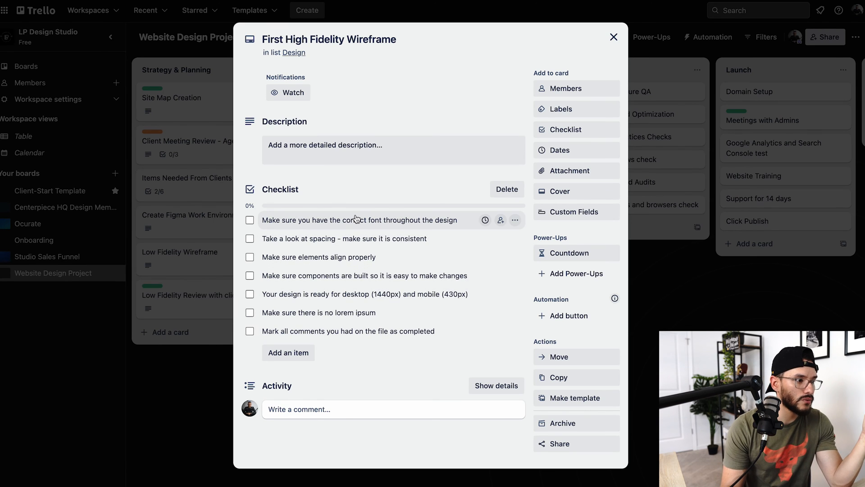
mouse_move(677, 277)
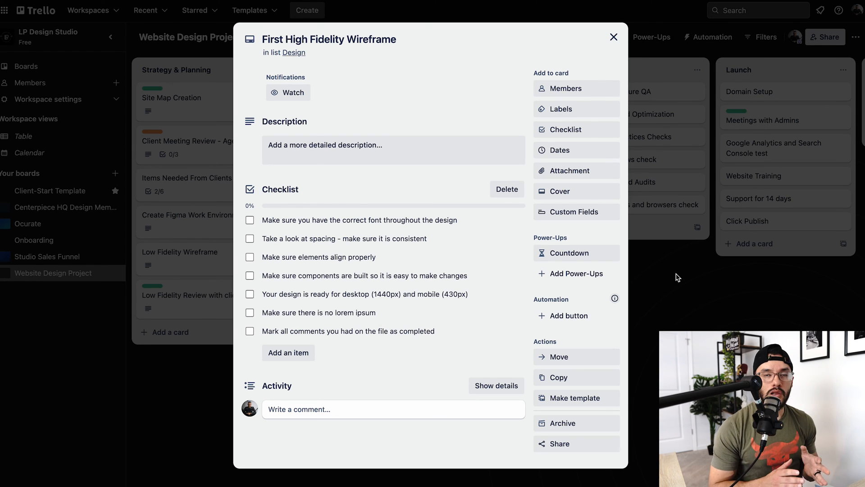
mouse_move(639, 259)
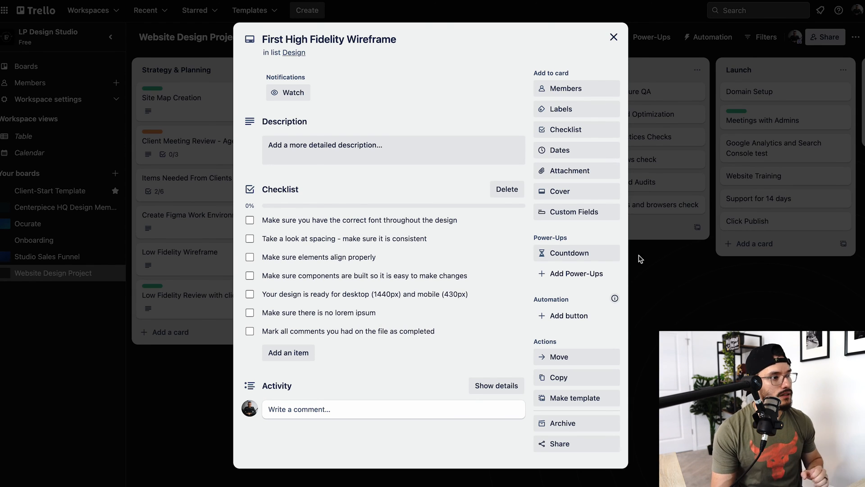
mouse_move(751, 279)
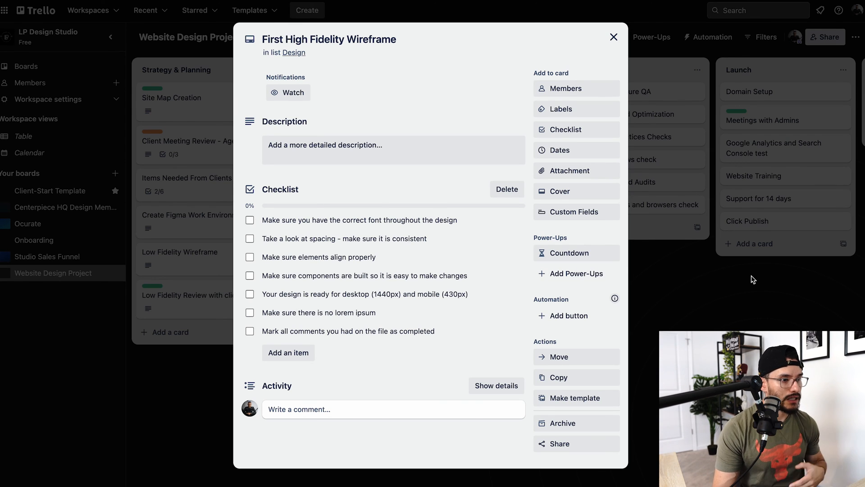
mouse_move(491, 324)
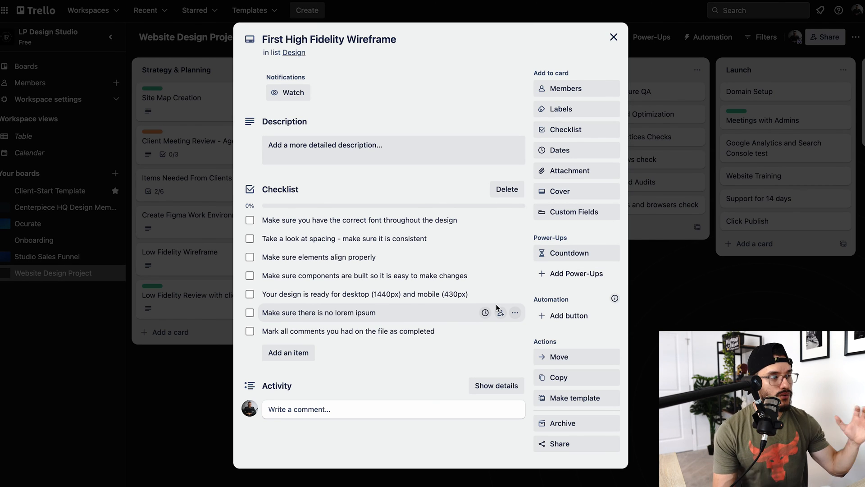
mouse_move(457, 304)
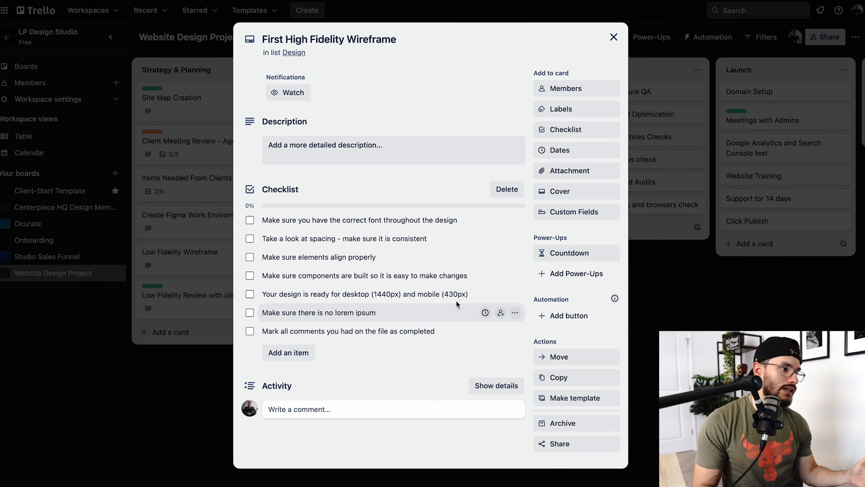
mouse_move(667, 273)
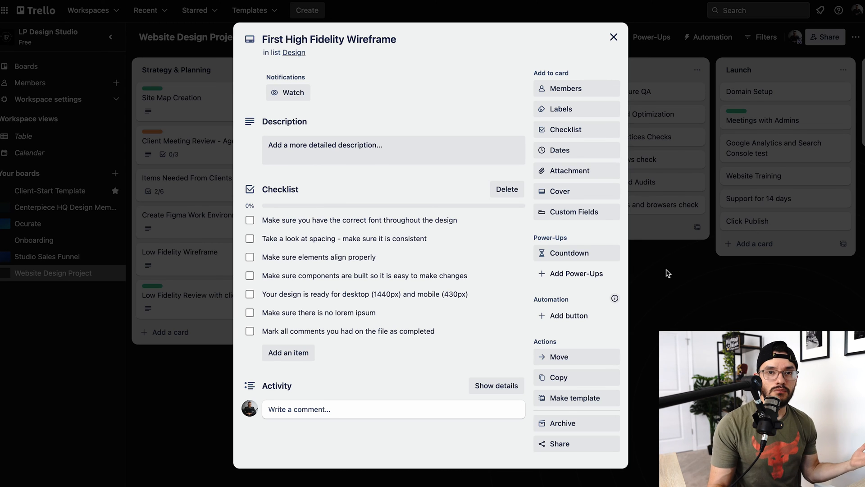
mouse_move(660, 269)
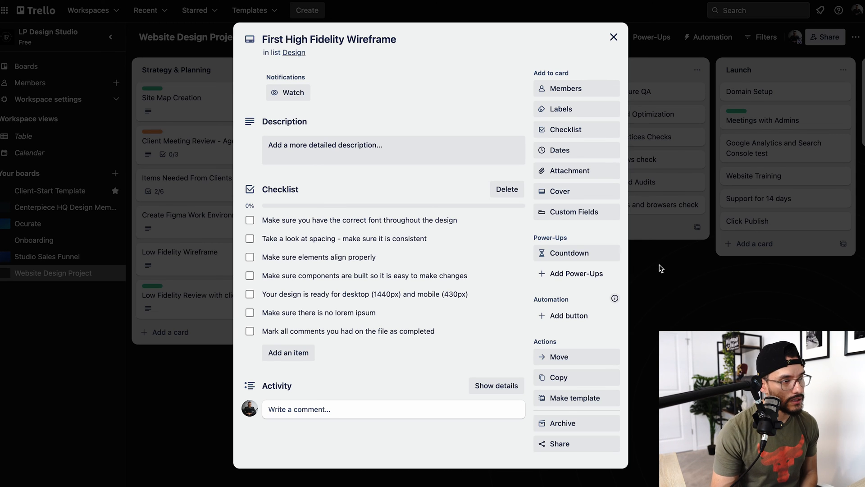
mouse_move(661, 275)
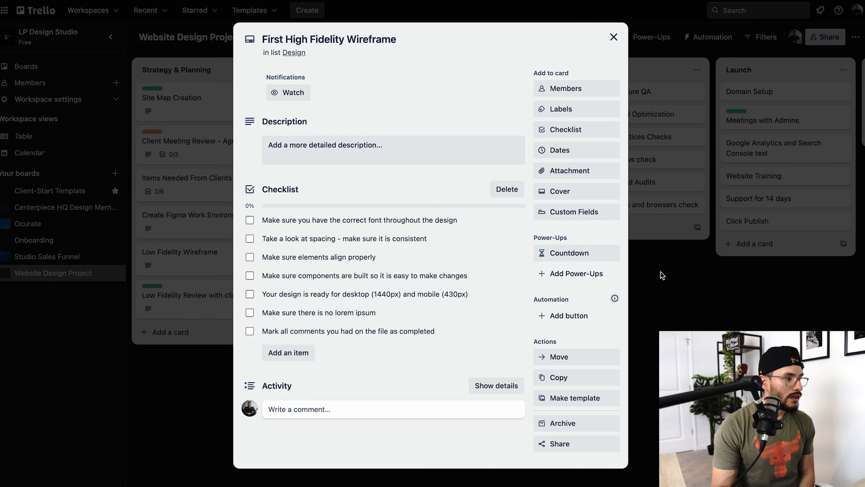
left_click(612, 37)
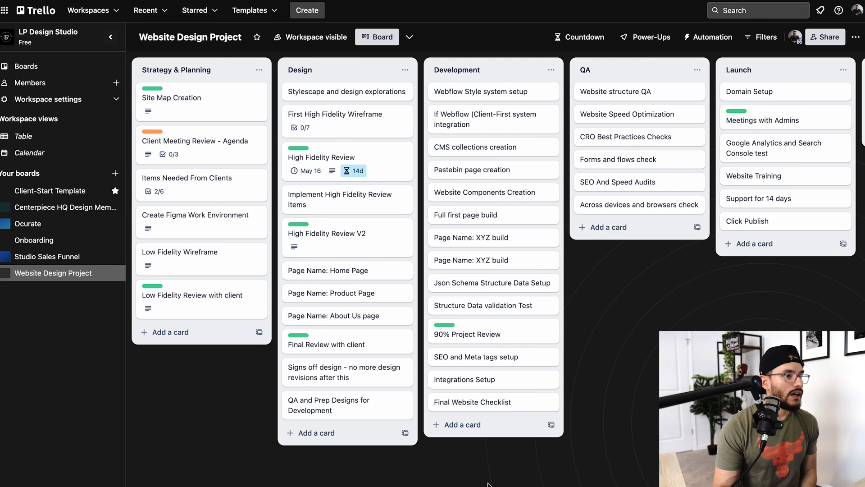
mouse_move(356, 186)
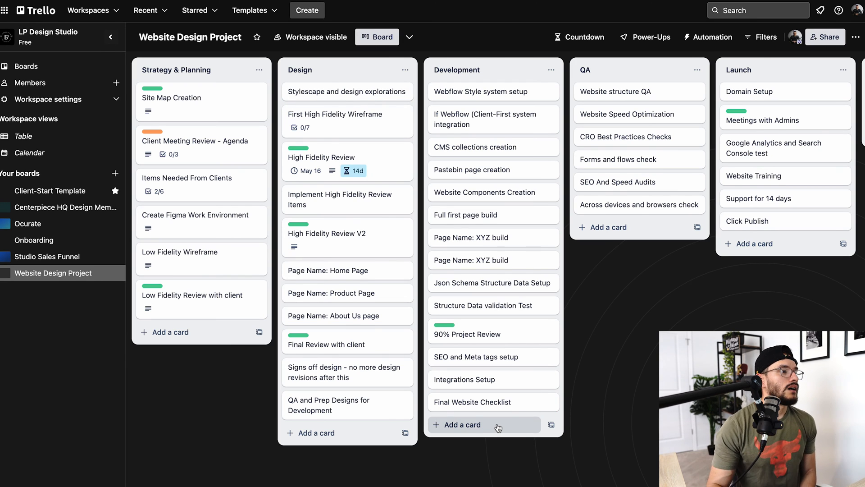
mouse_move(212, 78)
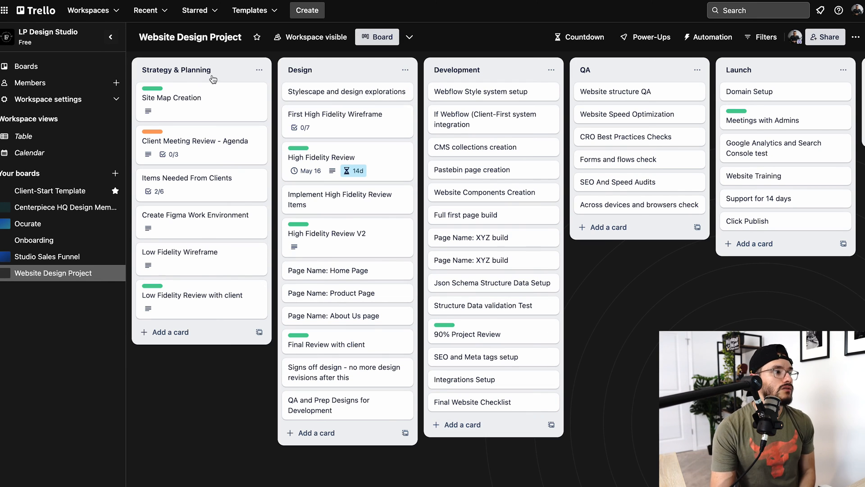
mouse_move(208, 289)
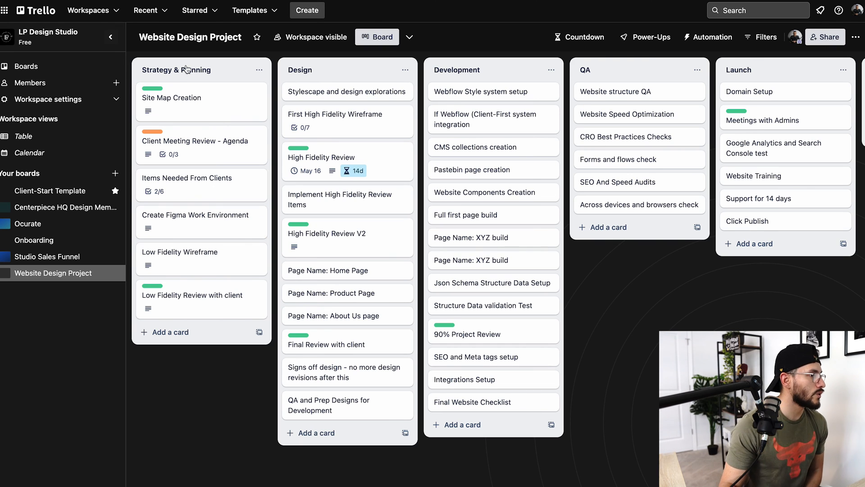
mouse_move(321, 82)
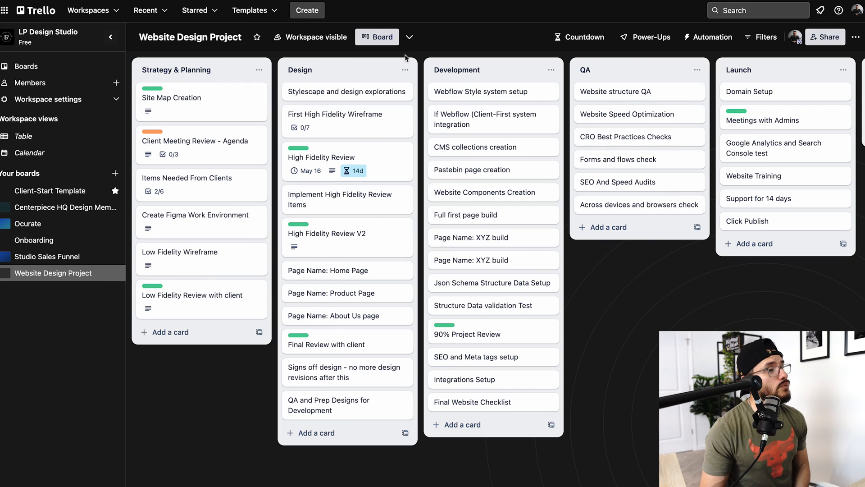
mouse_move(486, 91)
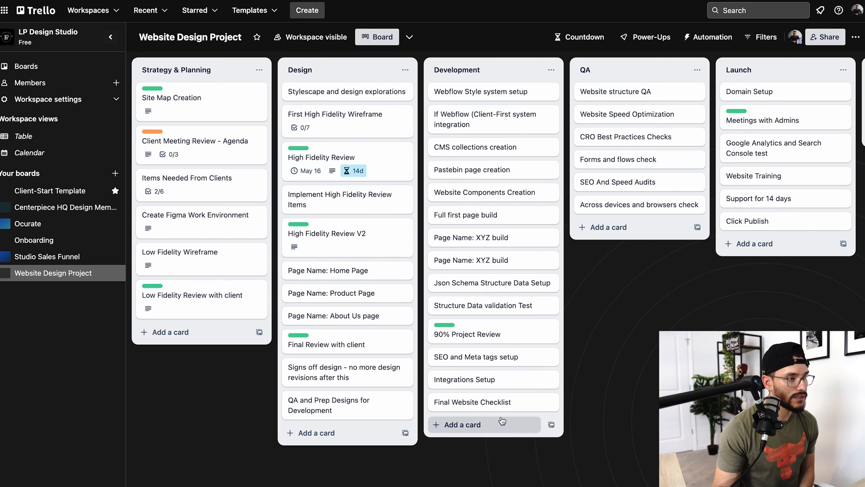
mouse_move(466, 71)
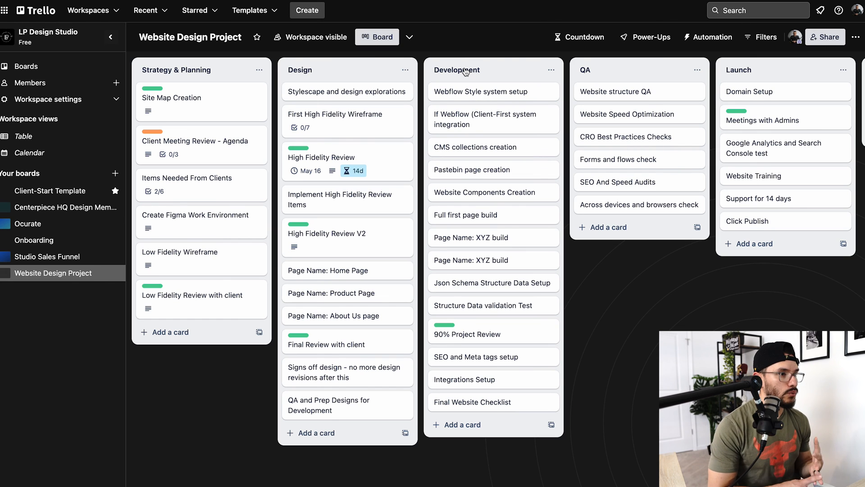
mouse_move(492, 91)
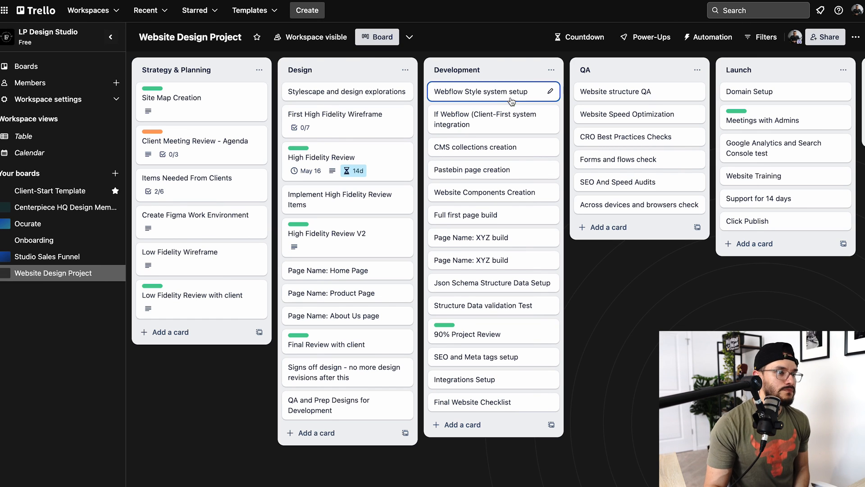
mouse_move(618, 92)
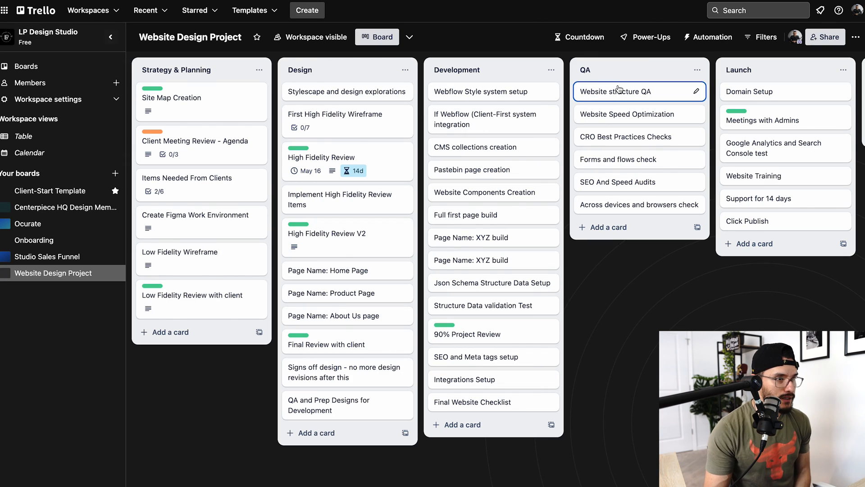
mouse_move(621, 105)
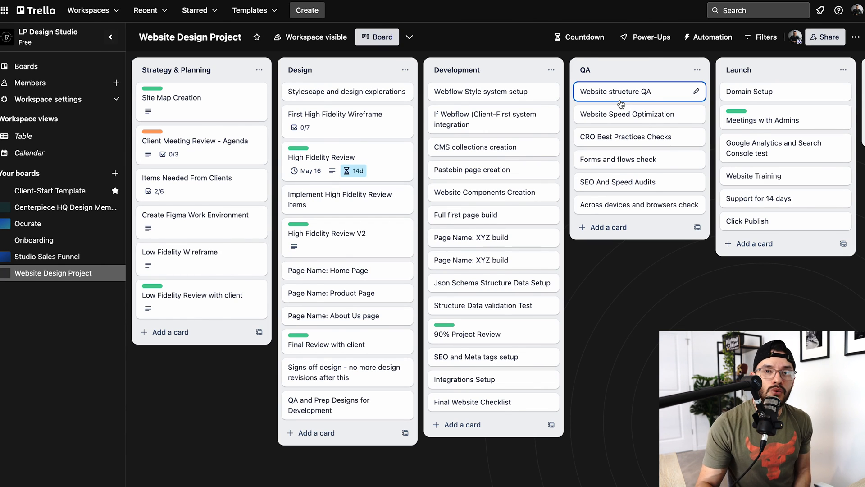
mouse_move(651, 90)
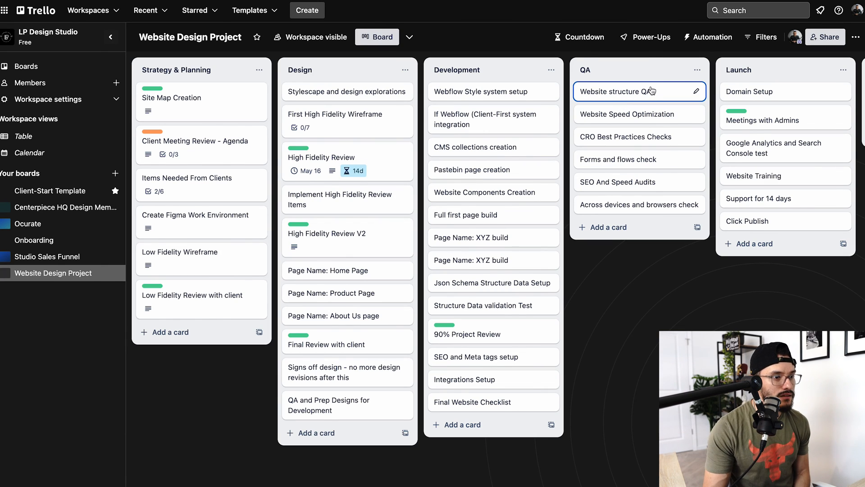
Scroll right to show Currently Working On, holding Kick-off Meeting, beside Launch
scroll("right", 3)
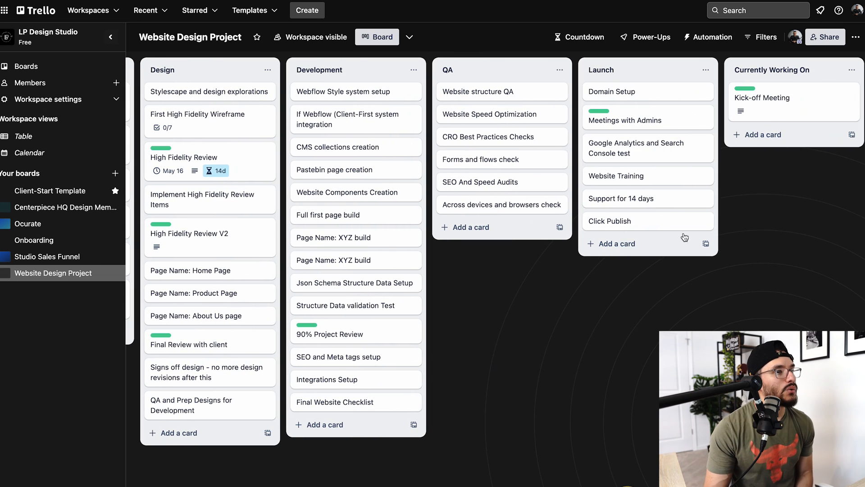
mouse_move(661, 234)
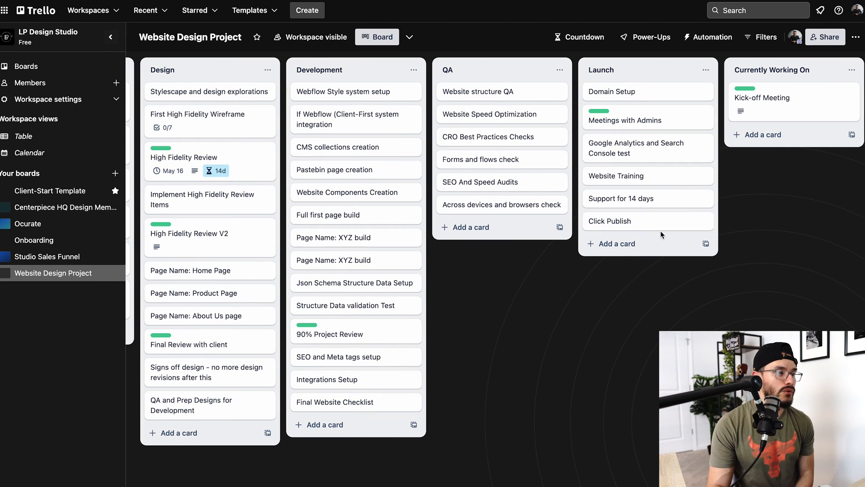
mouse_move(645, 199)
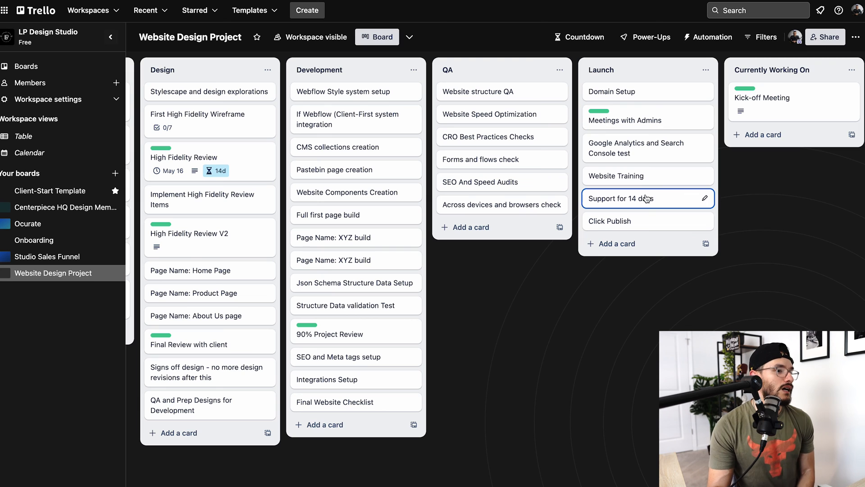
left_click(488, 311)
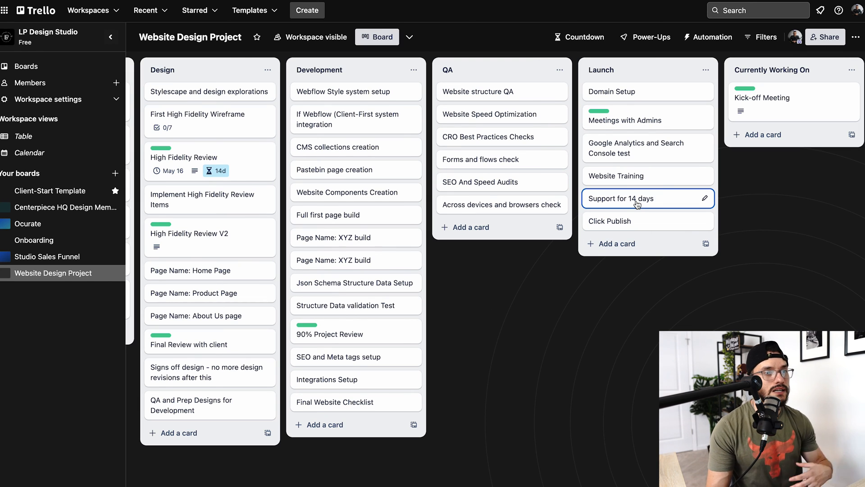
left_click(529, 275)
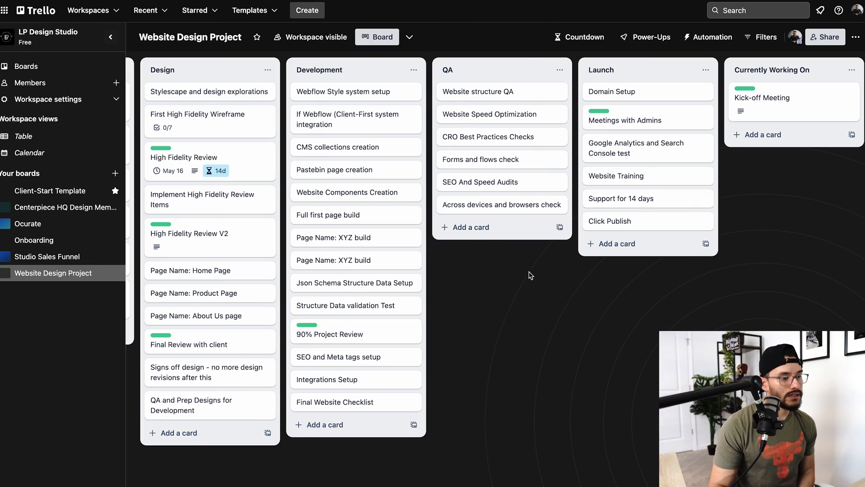